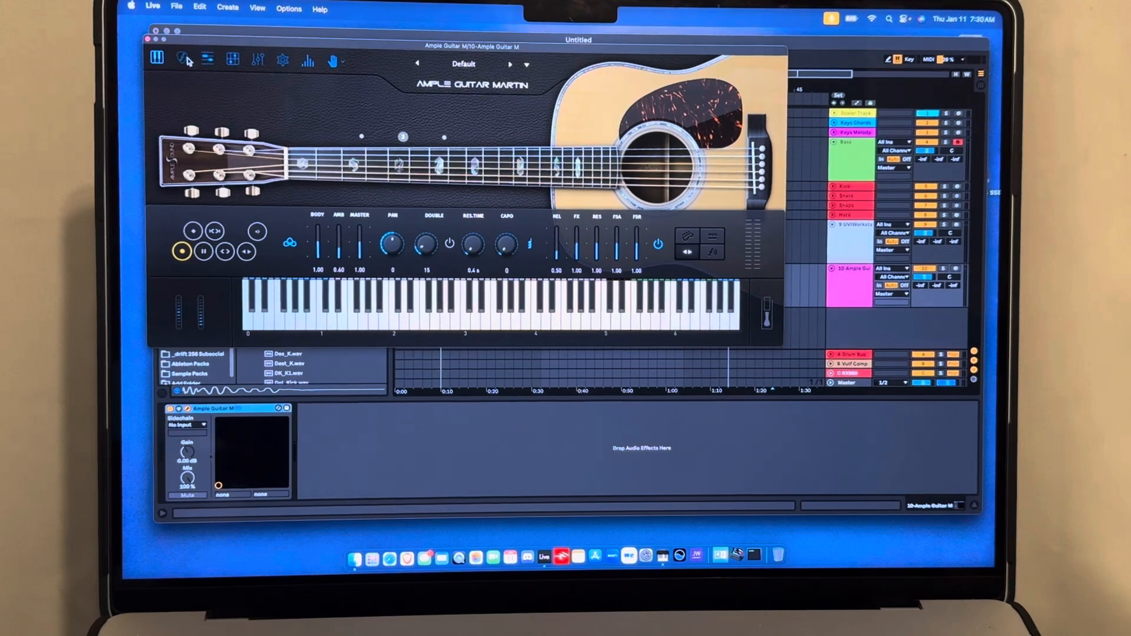
# Tour the Ample Guitar Martin strummer, riff player and global settings pages.
pyautogui.click(183, 59)
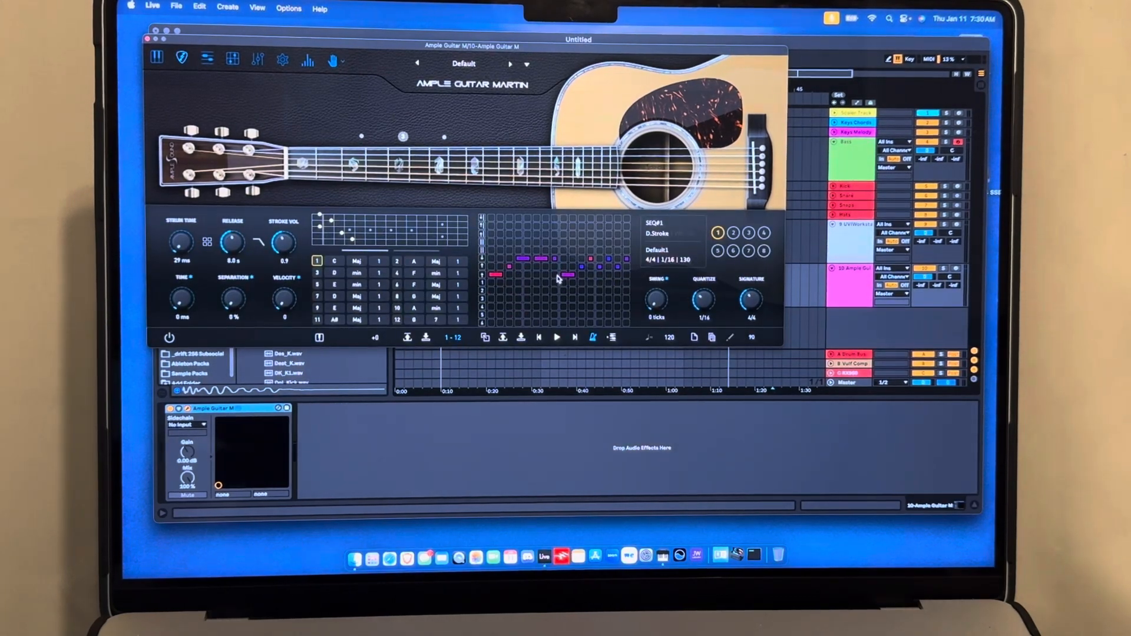
pyautogui.click(208, 59)
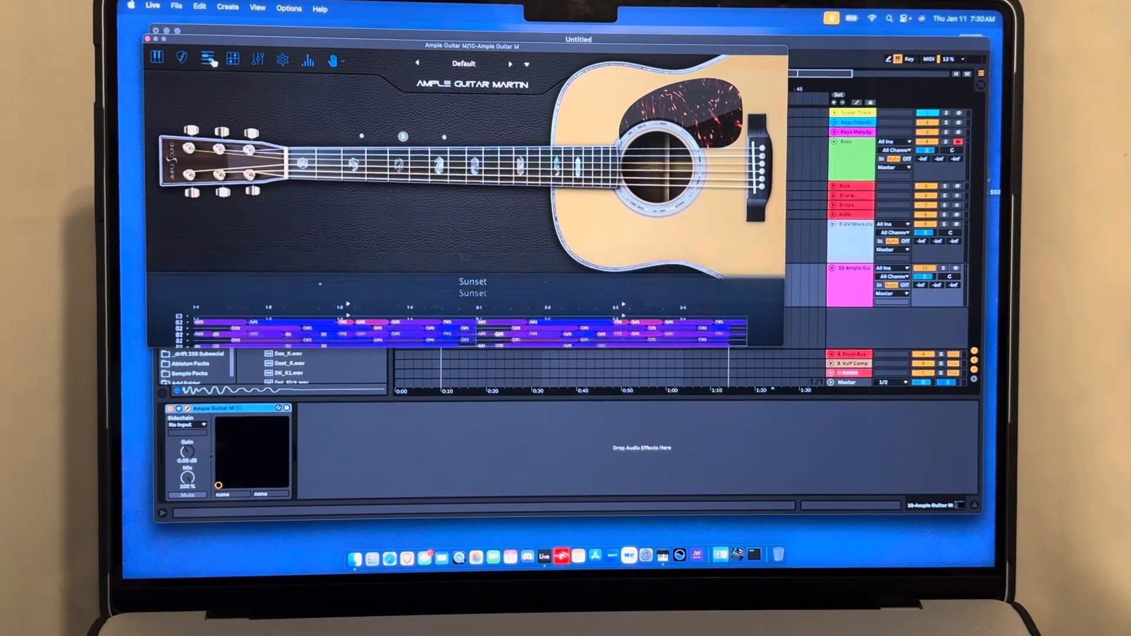
pyautogui.click(208, 59)
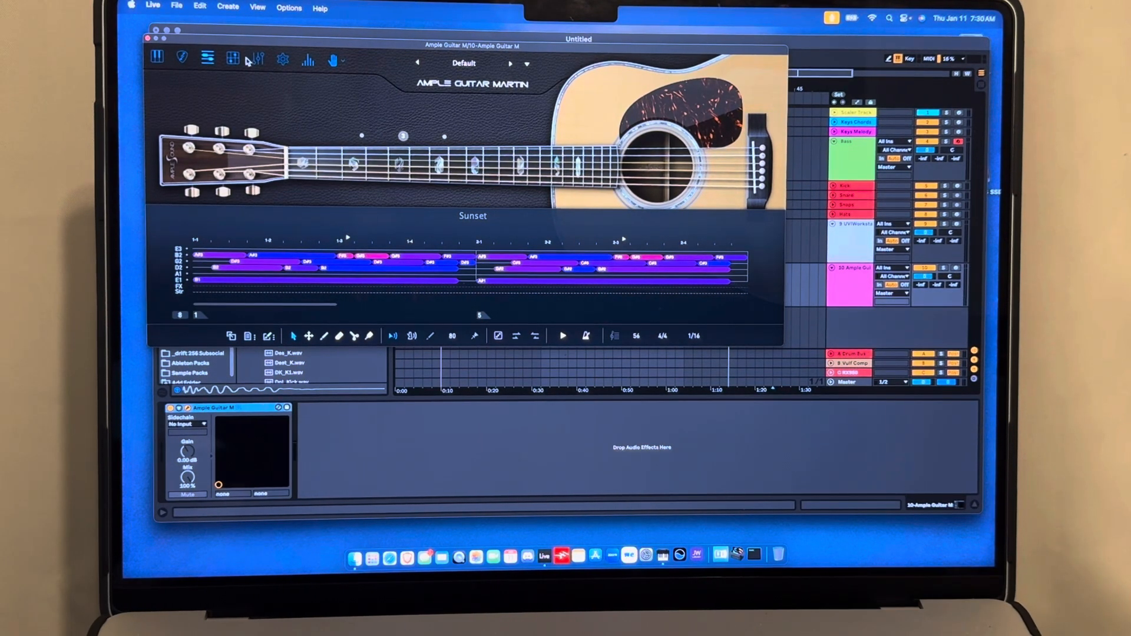
pyautogui.click(281, 59)
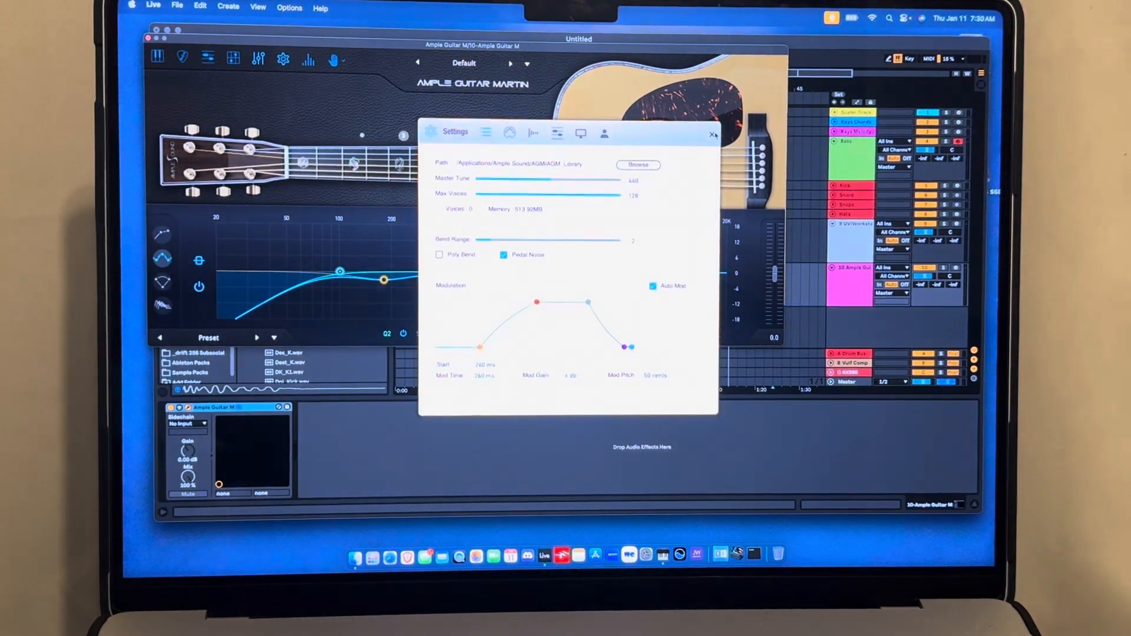
pyautogui.click(713, 134)
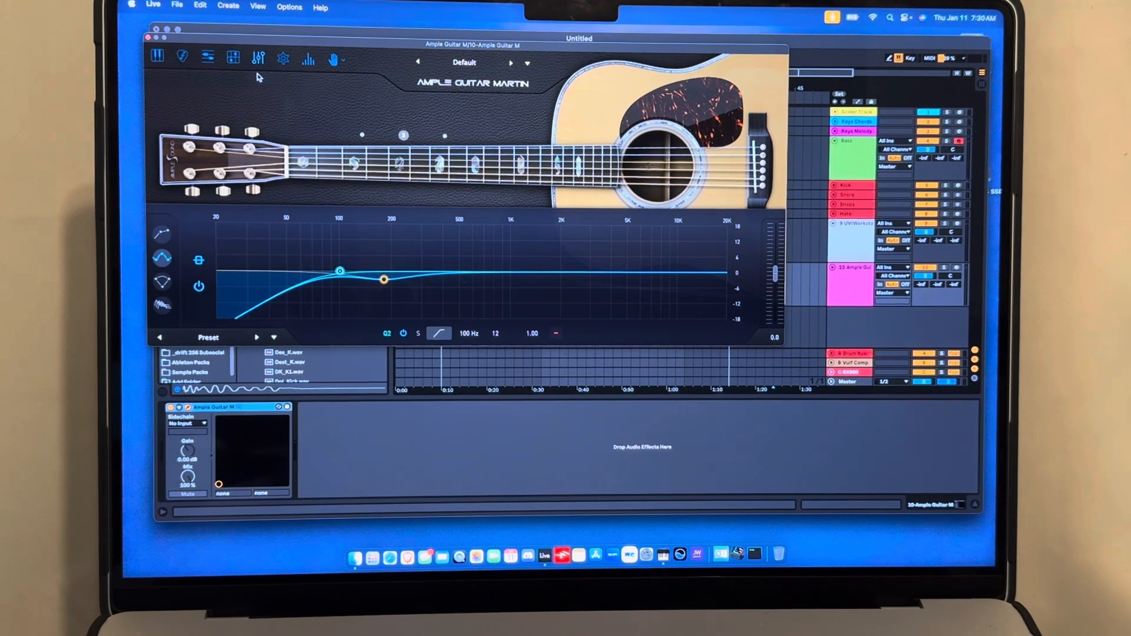
# Return to the main instrument panel and browse the preset list (All In Best, Amani, Blues AG, Default).
pyautogui.click(184, 58)
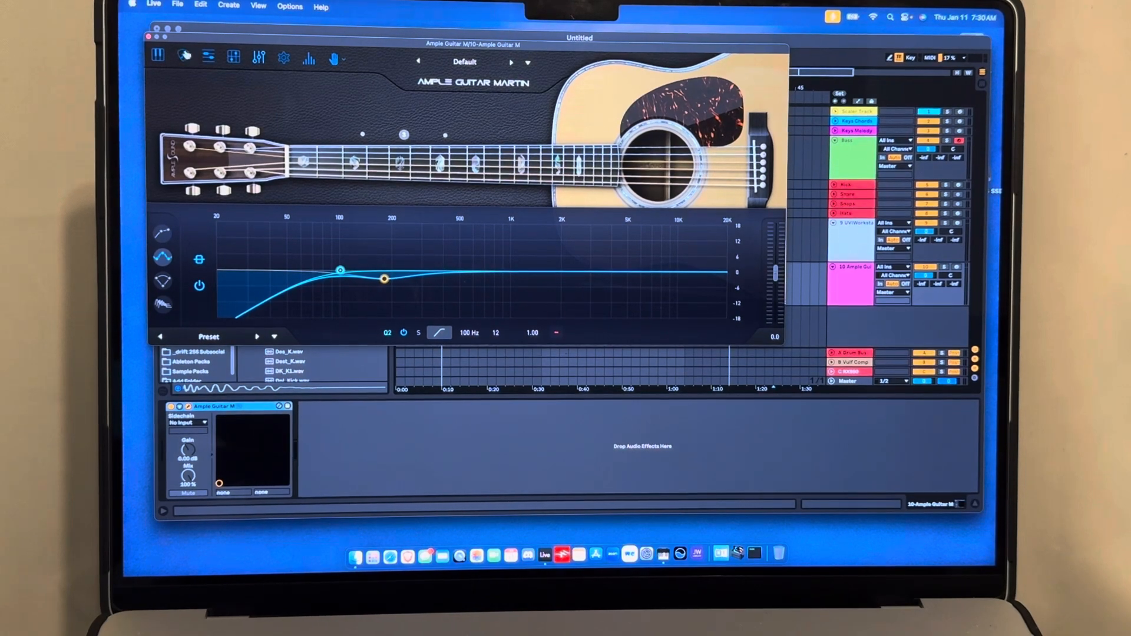
pyautogui.click(157, 58)
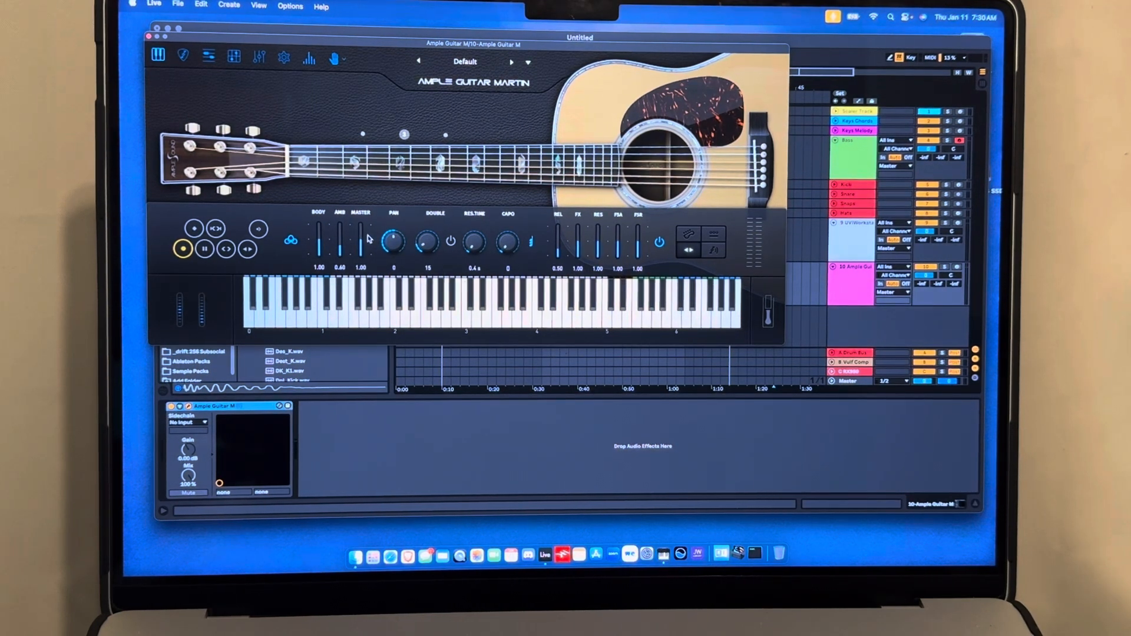
pyautogui.moveTo(514, 119)
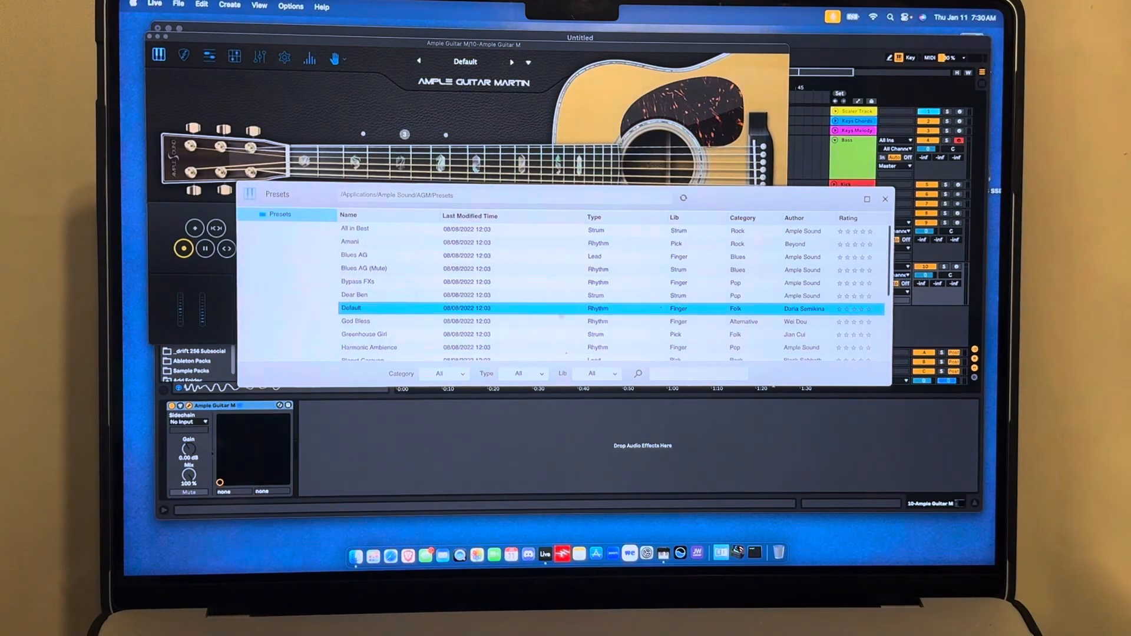
pyautogui.scroll(-3)
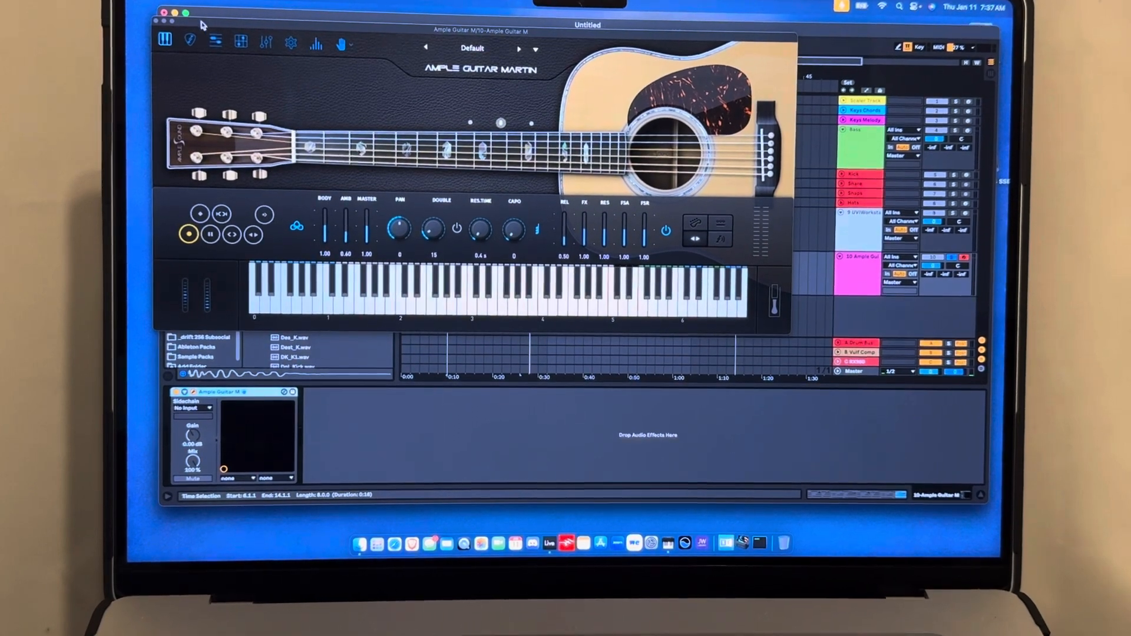
pyautogui.click(342, 44)
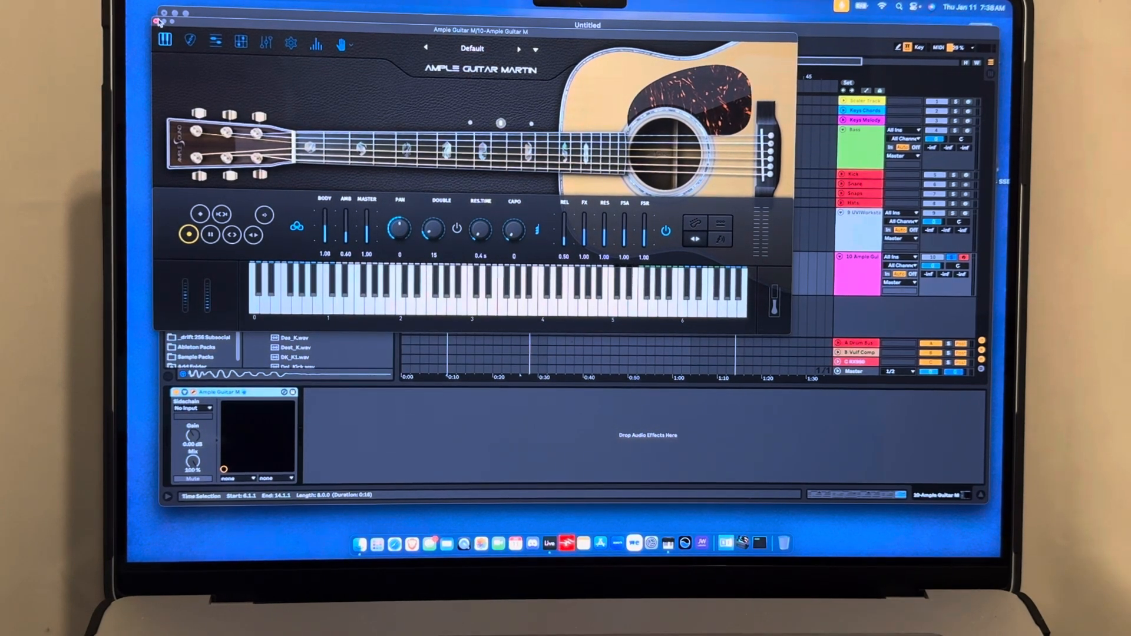
pyautogui.click(163, 12)
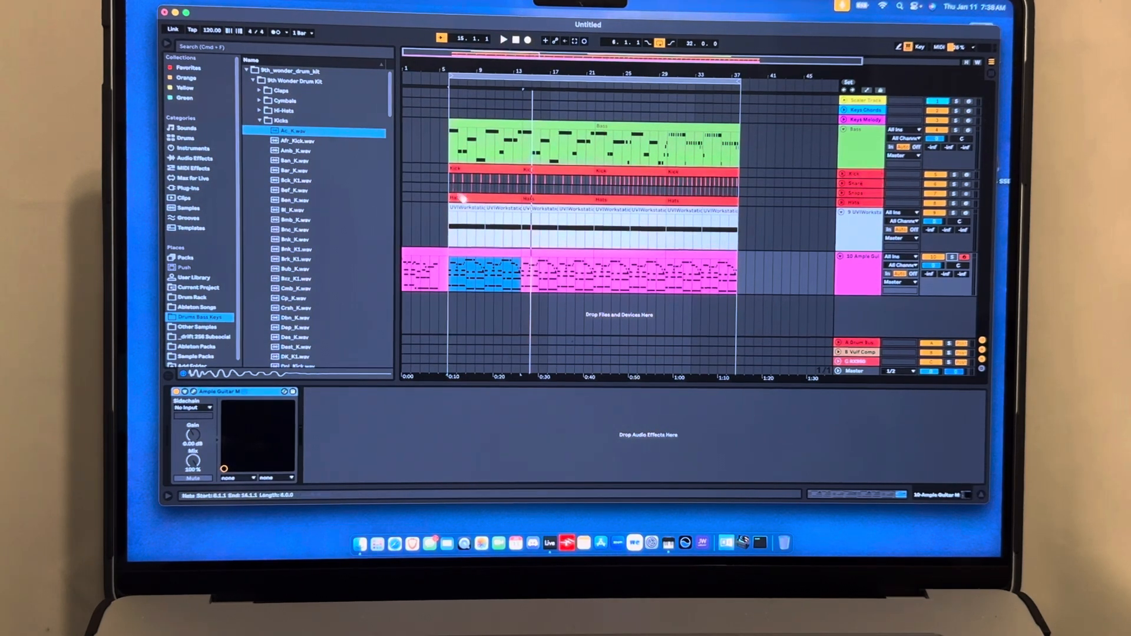
# Close the guitar window and zoom the arrangement in on the kick and snare hits.
pyautogui.click(503, 40)
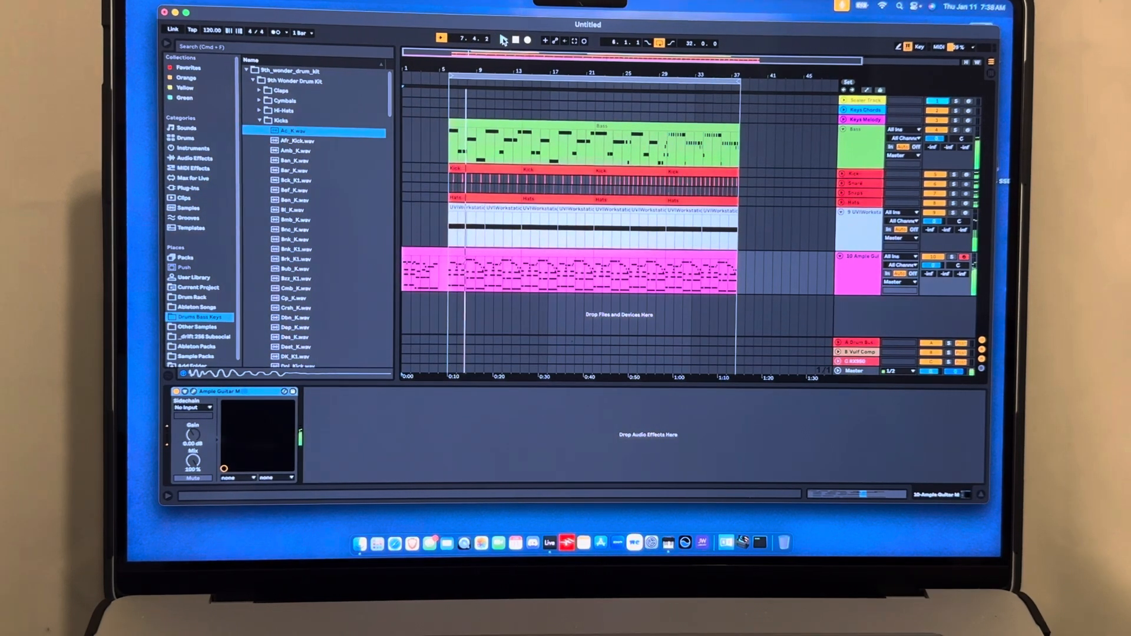
pyautogui.click(441, 40)
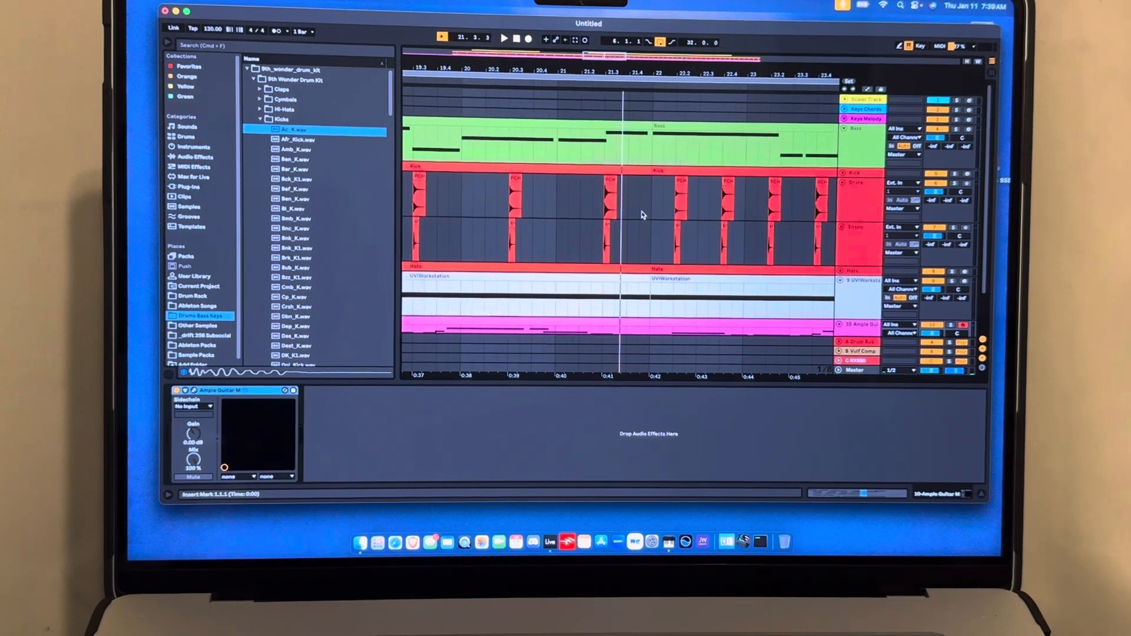
# Place snare hits between the kicks on the red drum track and collapse the kit's sample list.
pyautogui.click(680, 189)
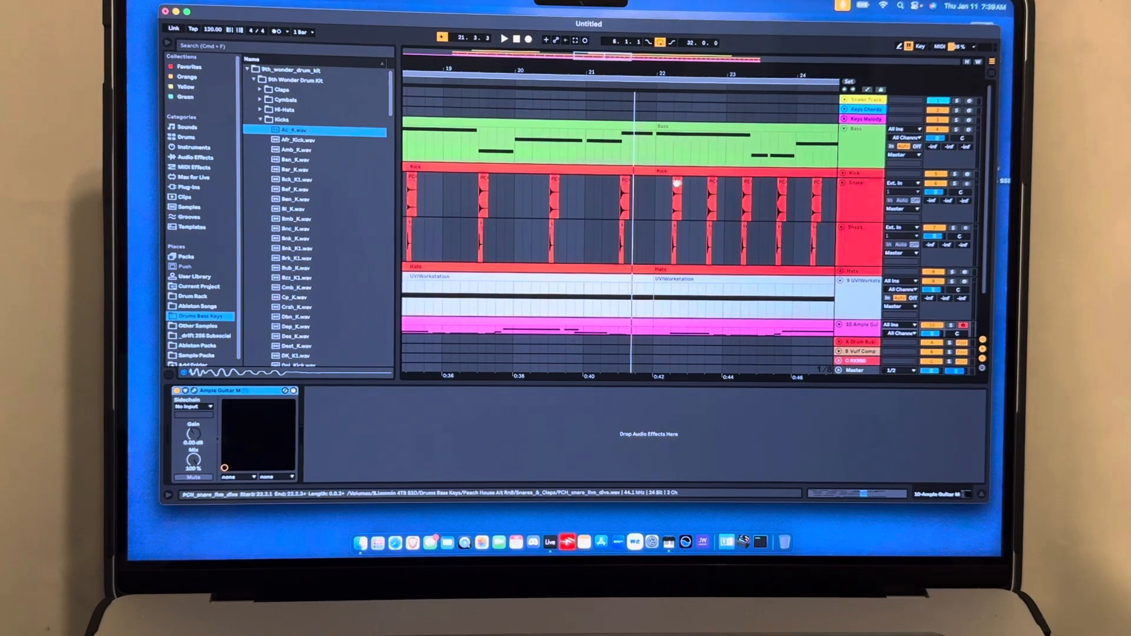
pyautogui.click(679, 192)
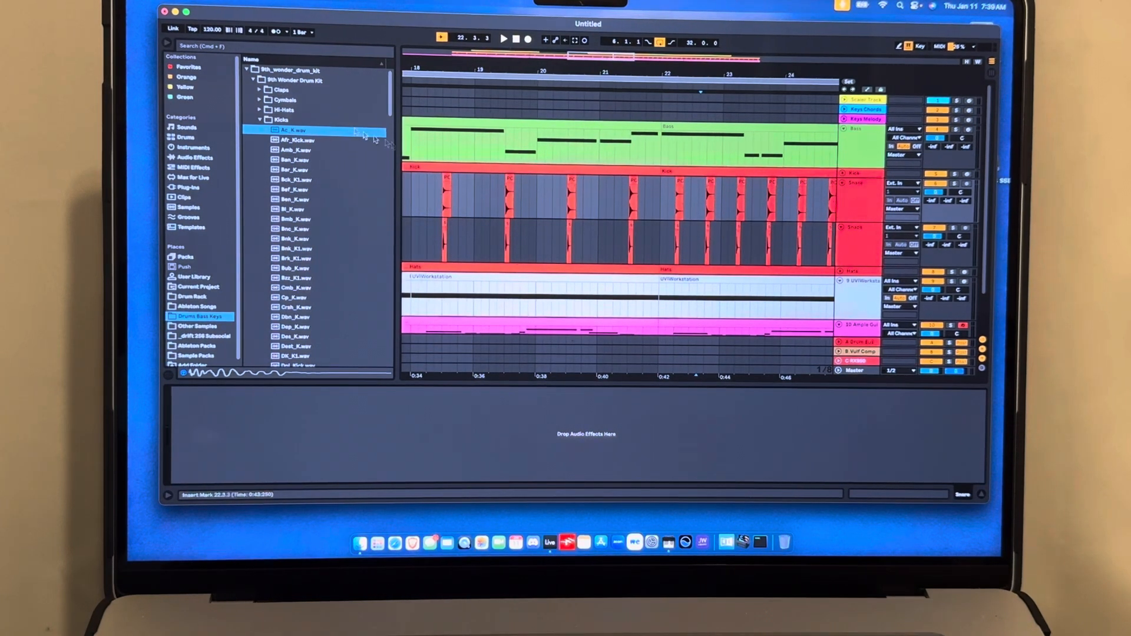
pyautogui.click(249, 71)
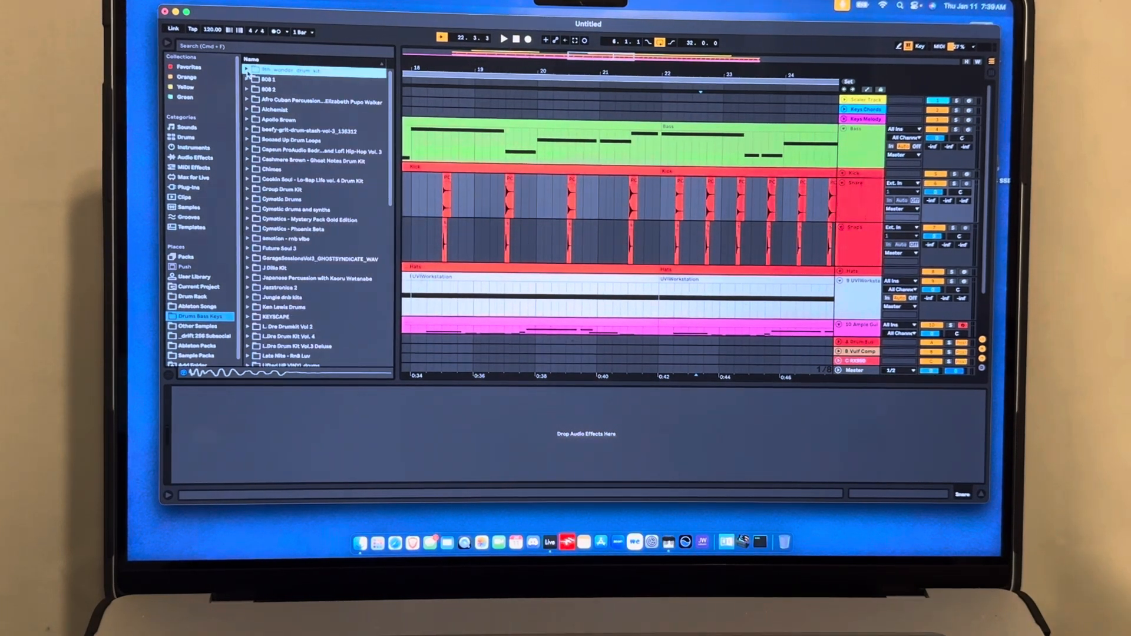
pyautogui.click(647, 242)
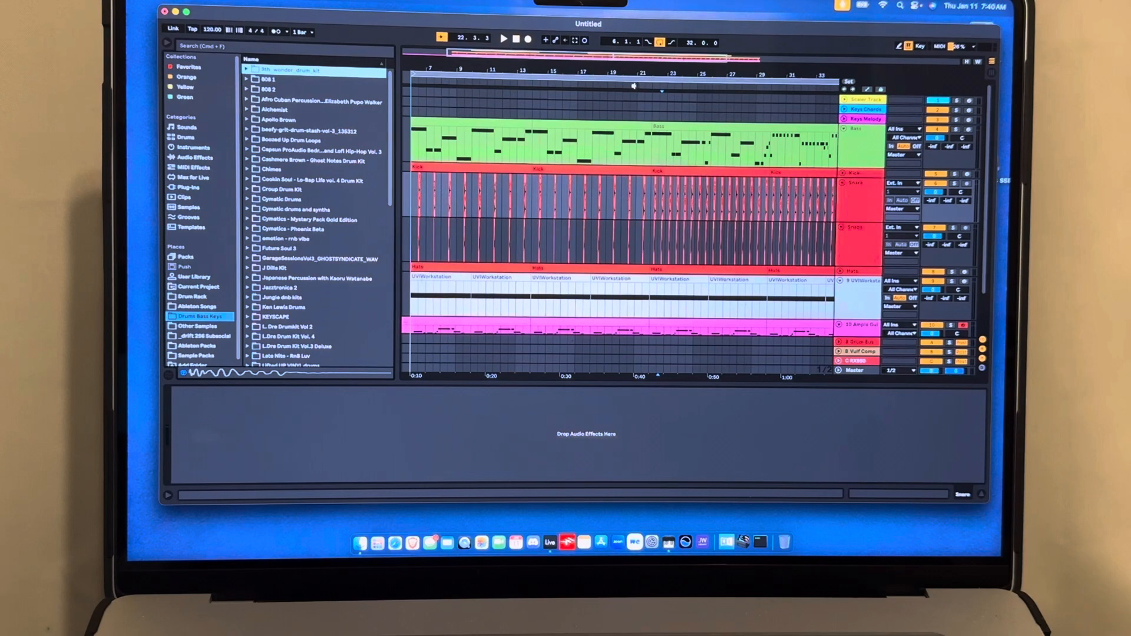
# Reopen the Ample Guitar Martin window over the arrangement with the Default preset.
pyautogui.click(503, 39)
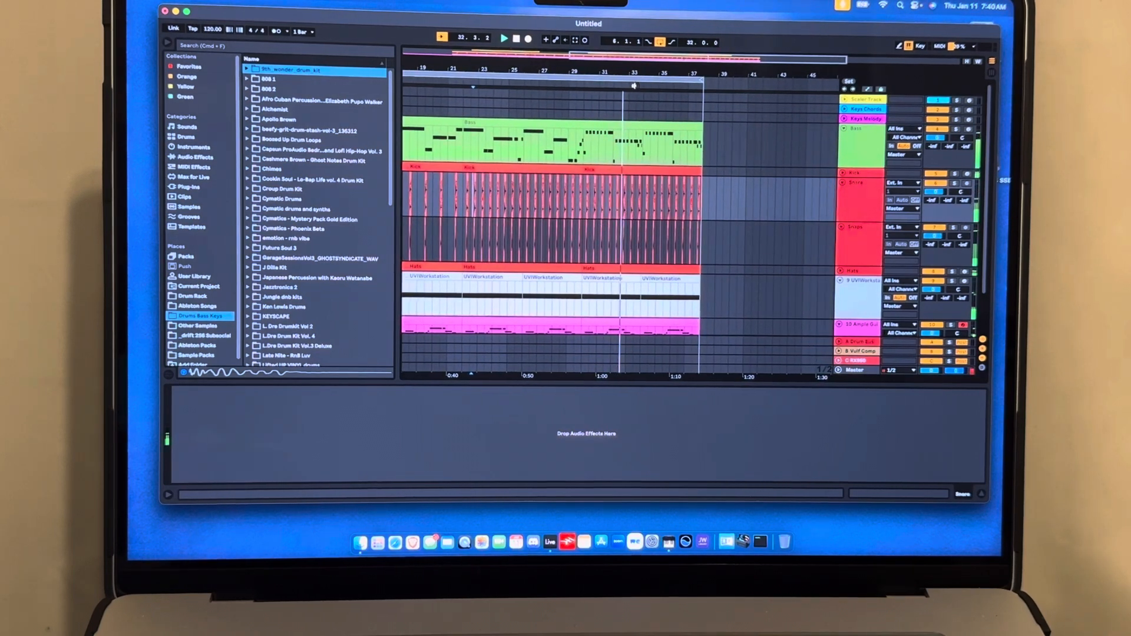
pyautogui.hscroll(3)
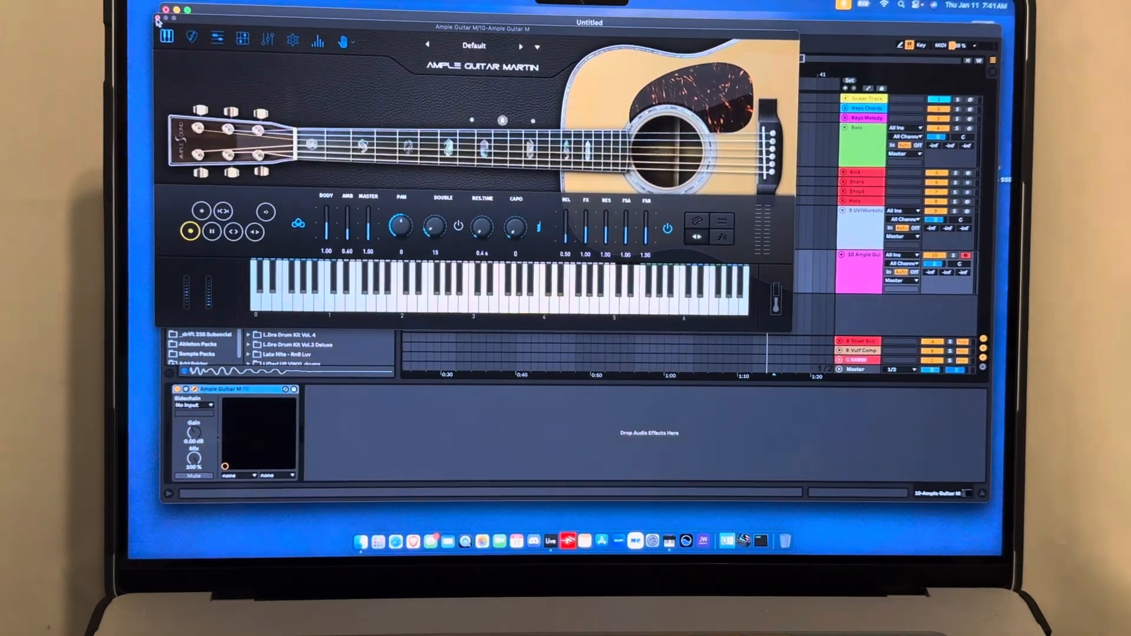
# Load the free Ample Guitar M II Lite from the Ample Sound plug-ins as a new track.
pyautogui.click(166, 10)
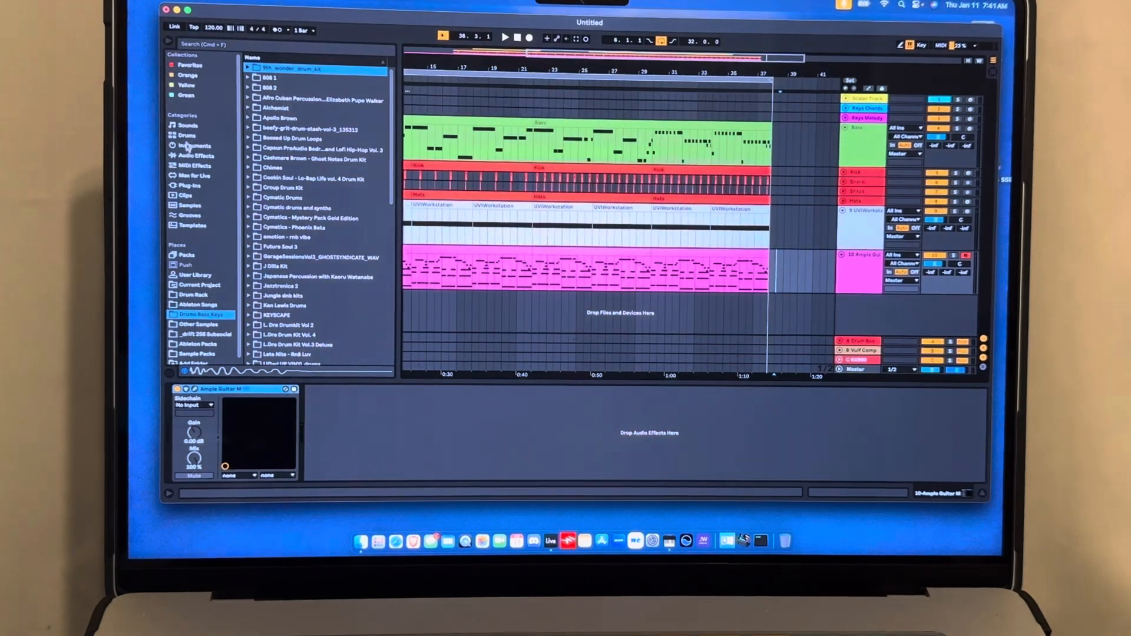
pyautogui.click(191, 185)
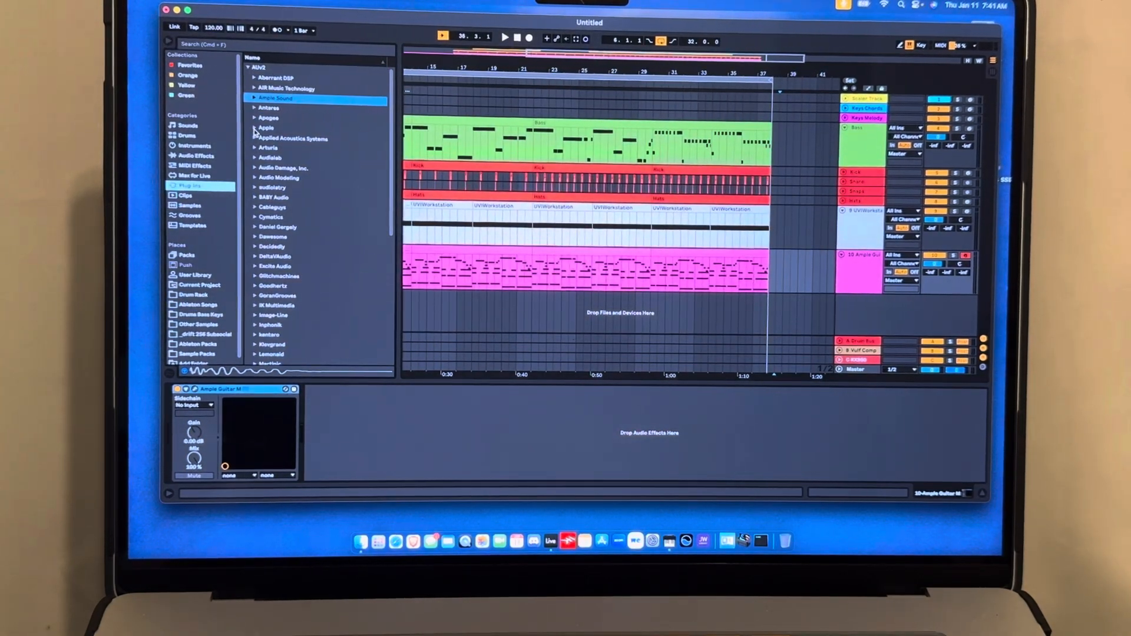
pyautogui.click(253, 97)
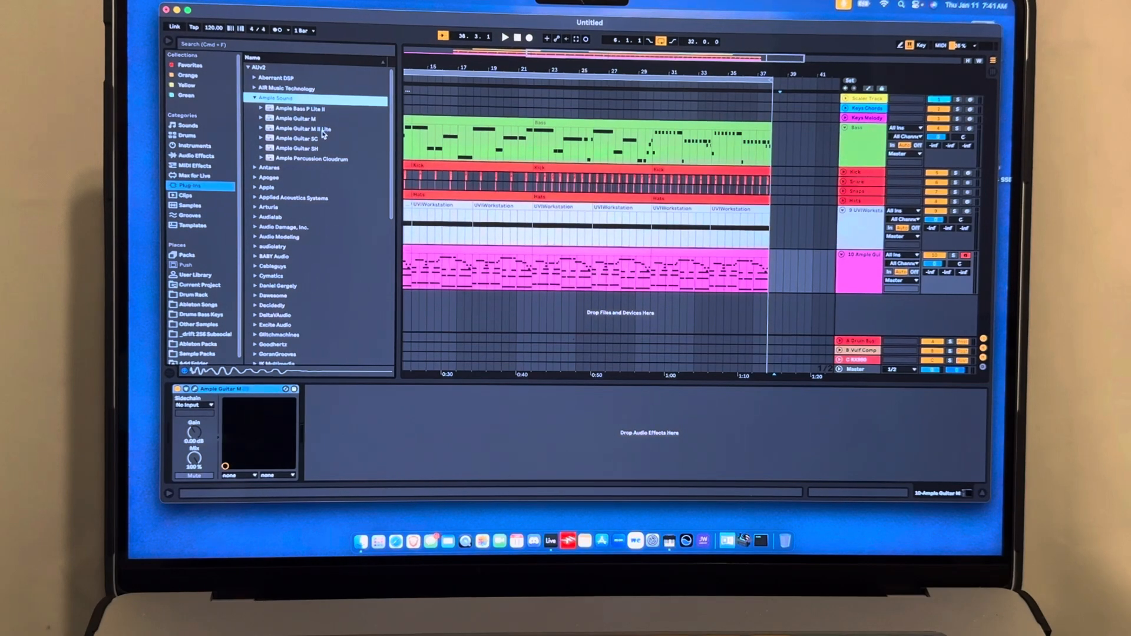
pyautogui.click(303, 128)
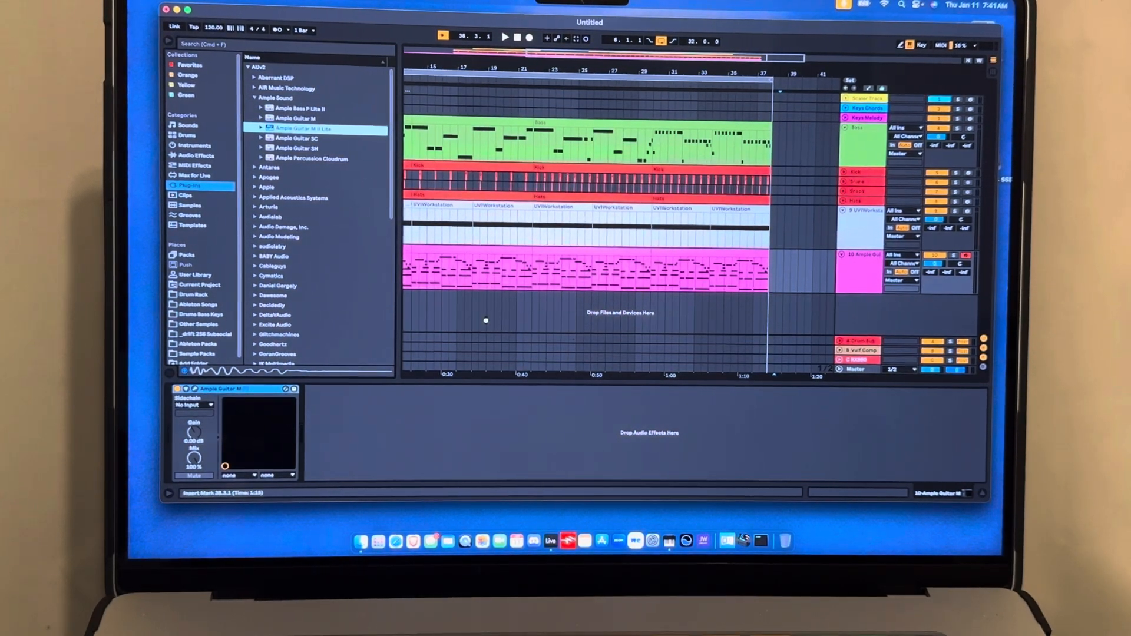
pyautogui.doubleClick(303, 128)
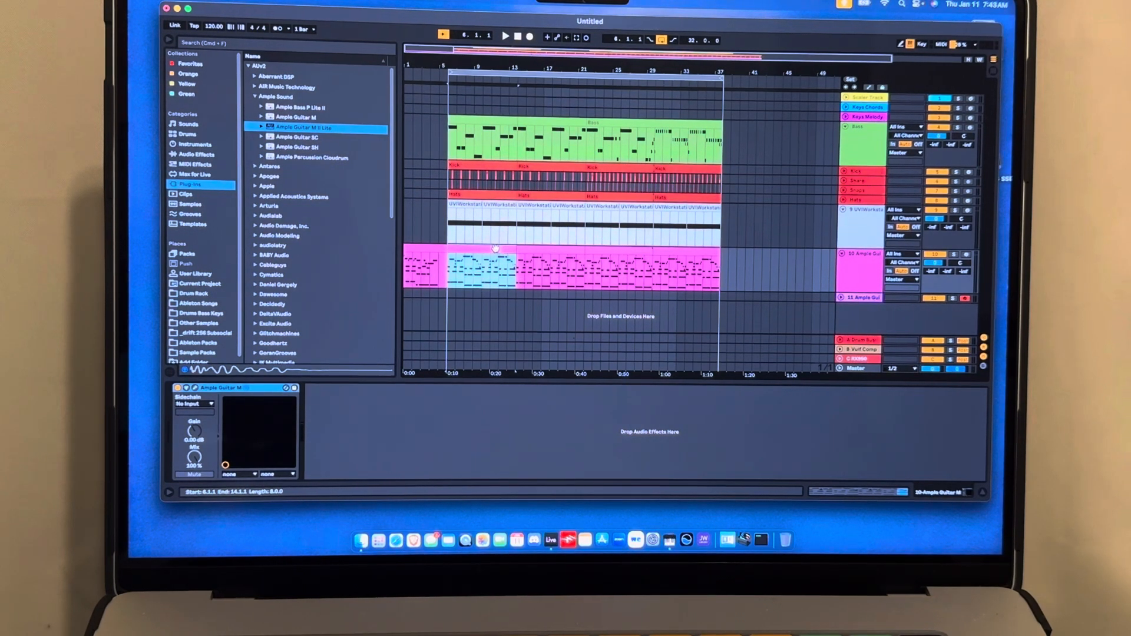
pyautogui.click(791, 269)
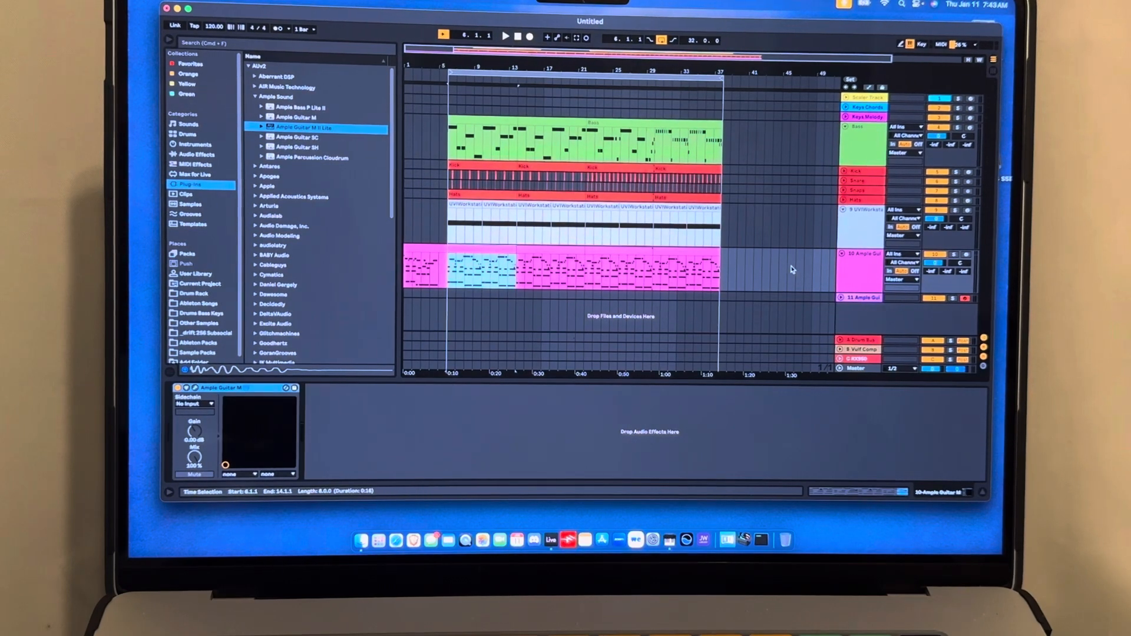
pyautogui.click(862, 298)
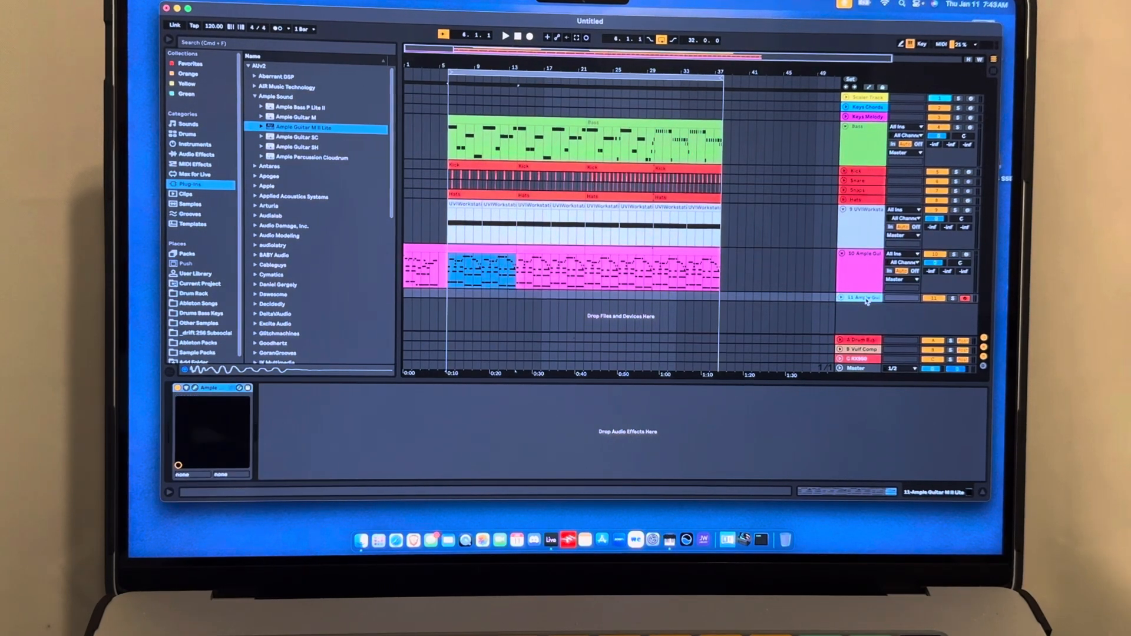
pyautogui.click(863, 298)
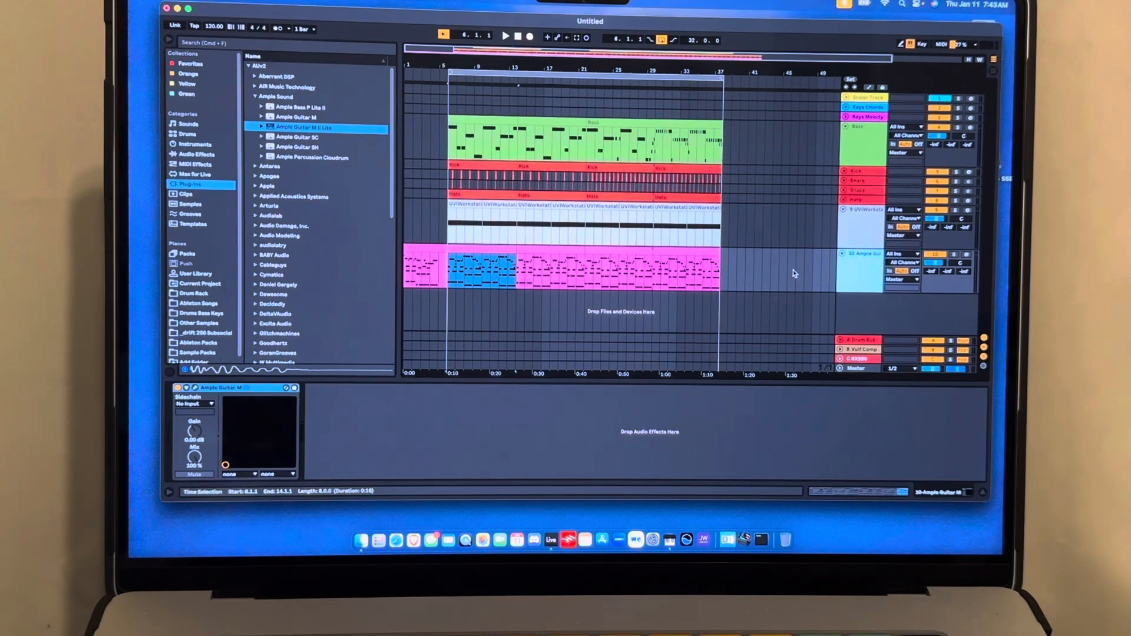
pyautogui.moveTo(500, 540)
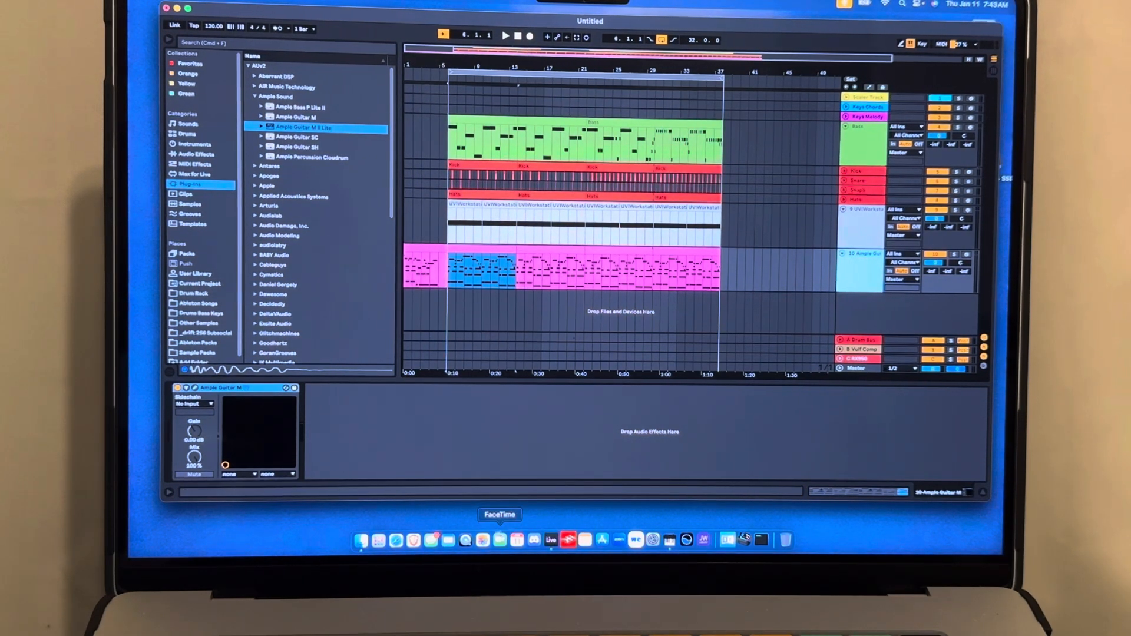
pyautogui.click(413, 539)
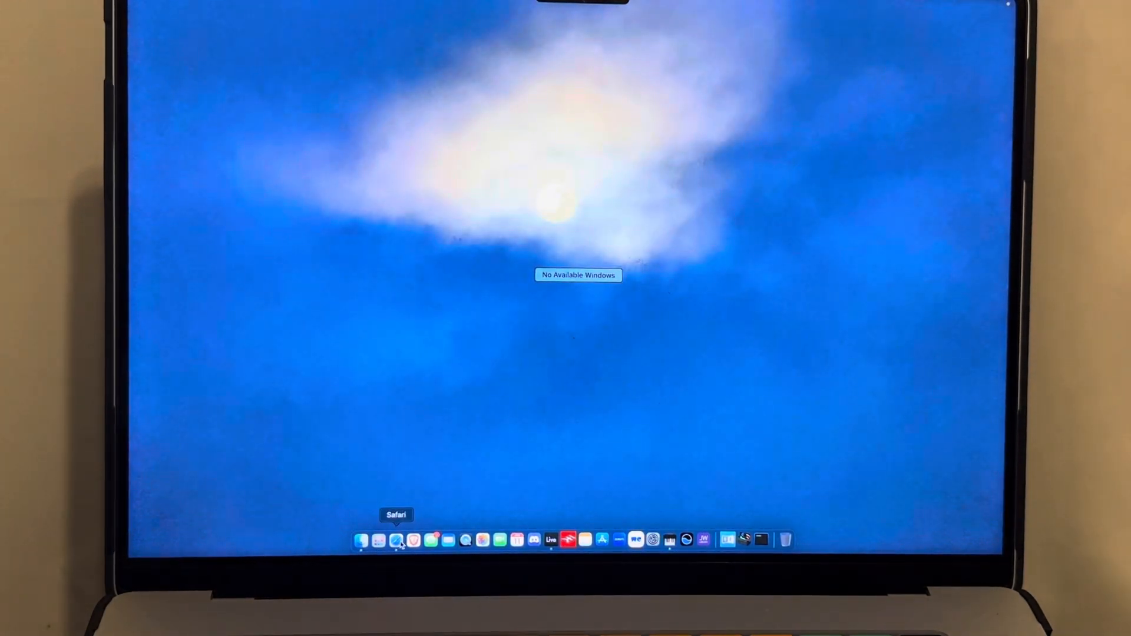
# Launch Safari, close its window again, and switch to Brave Browser instead.
pyautogui.click(396, 539)
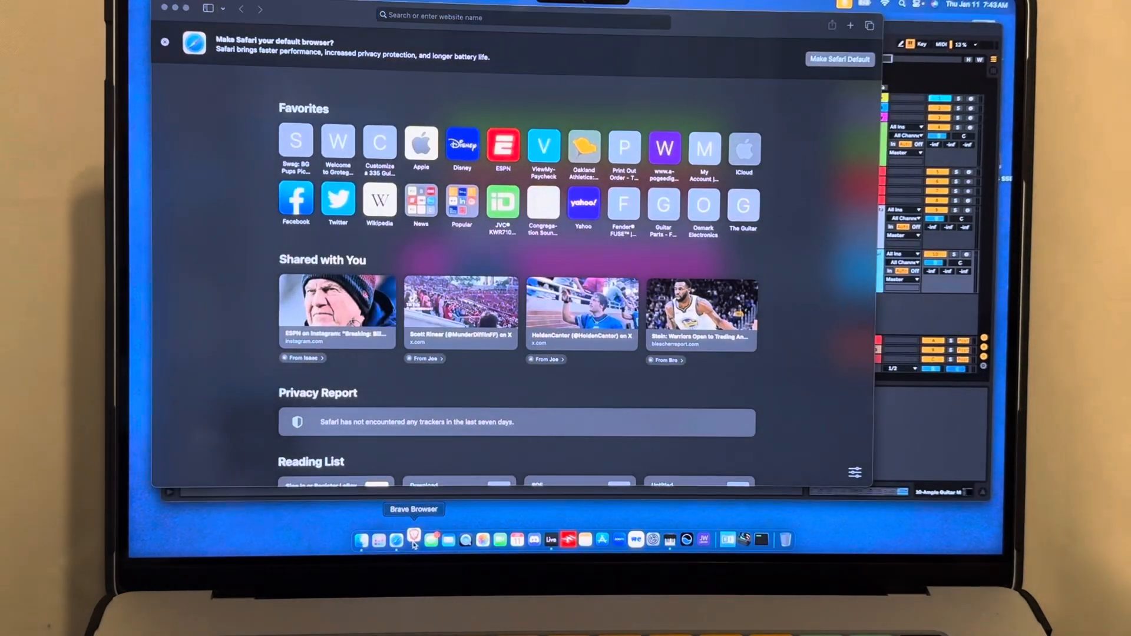
pyautogui.click(414, 540)
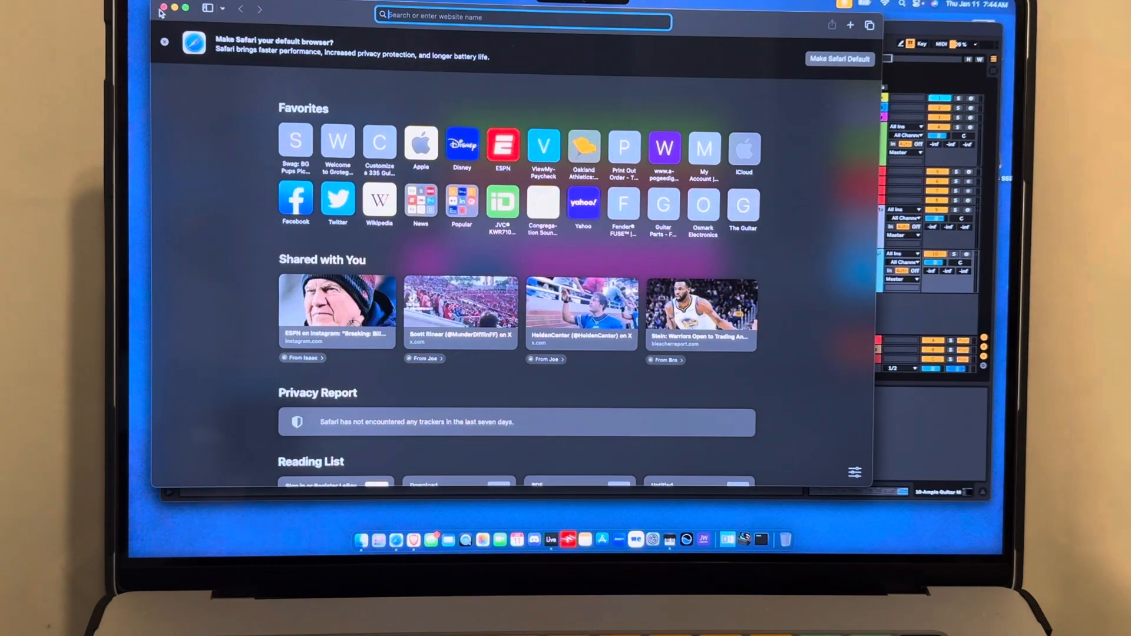
pyautogui.click(173, 6)
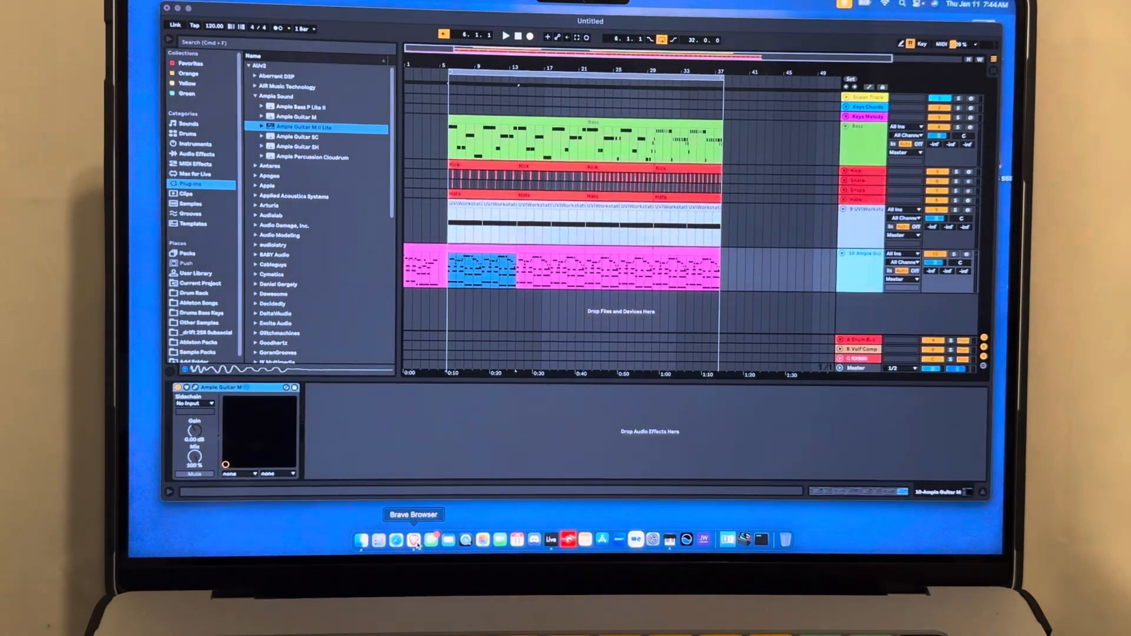
pyautogui.click(413, 540)
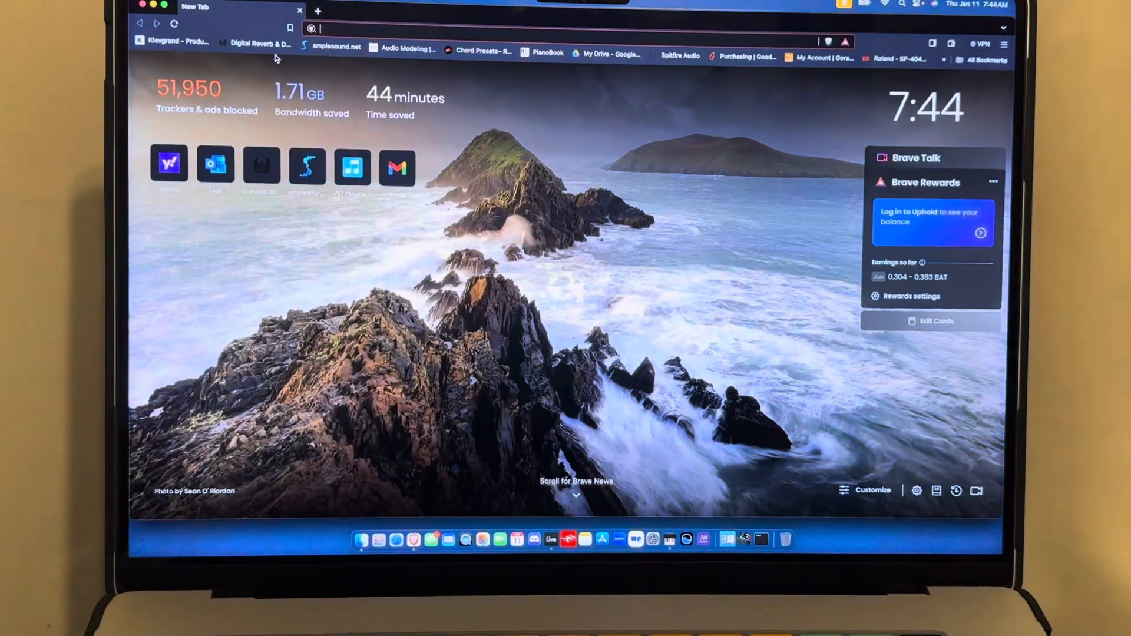
# Go to amplesound.net and look over the download page's free plug-ins and trial installers.
pyautogui.click(332, 47)
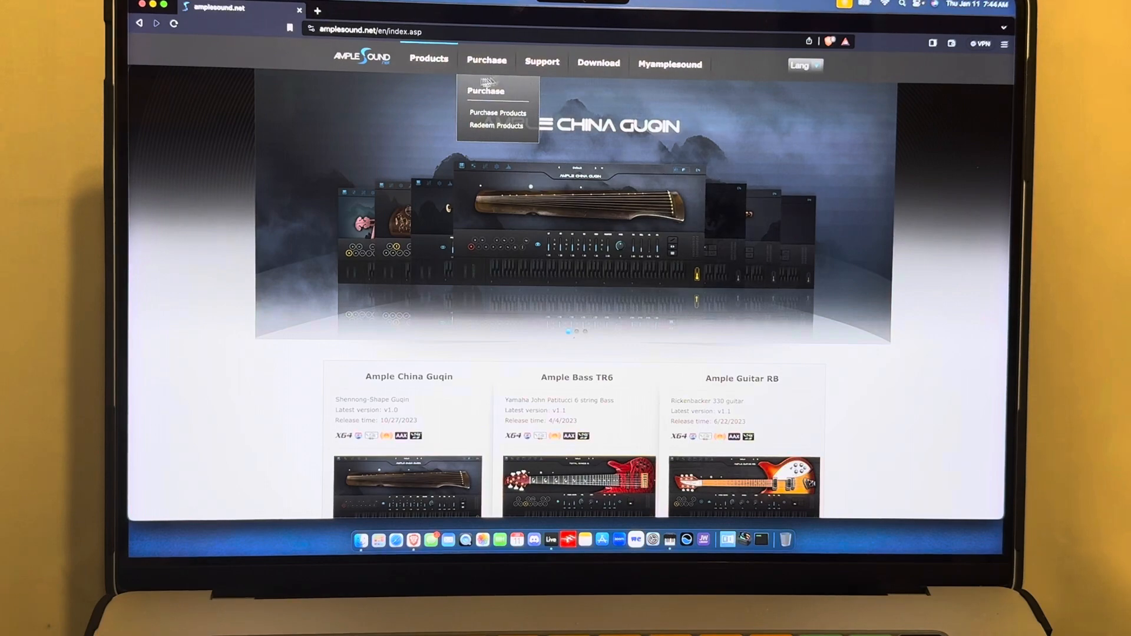
pyautogui.click(429, 62)
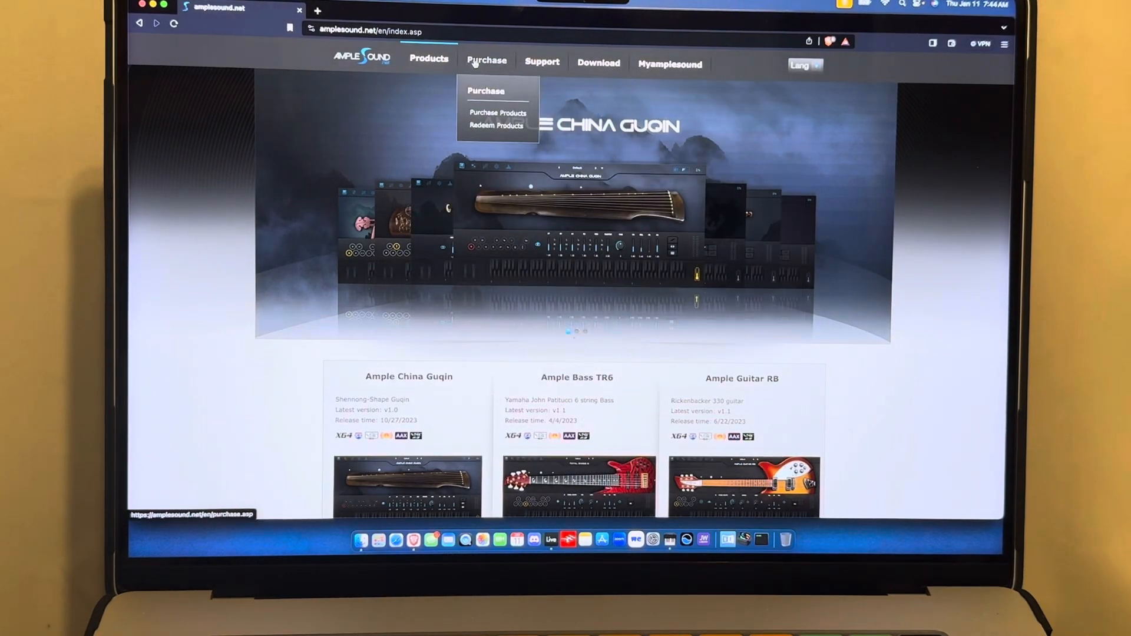
pyautogui.moveTo(599, 62)
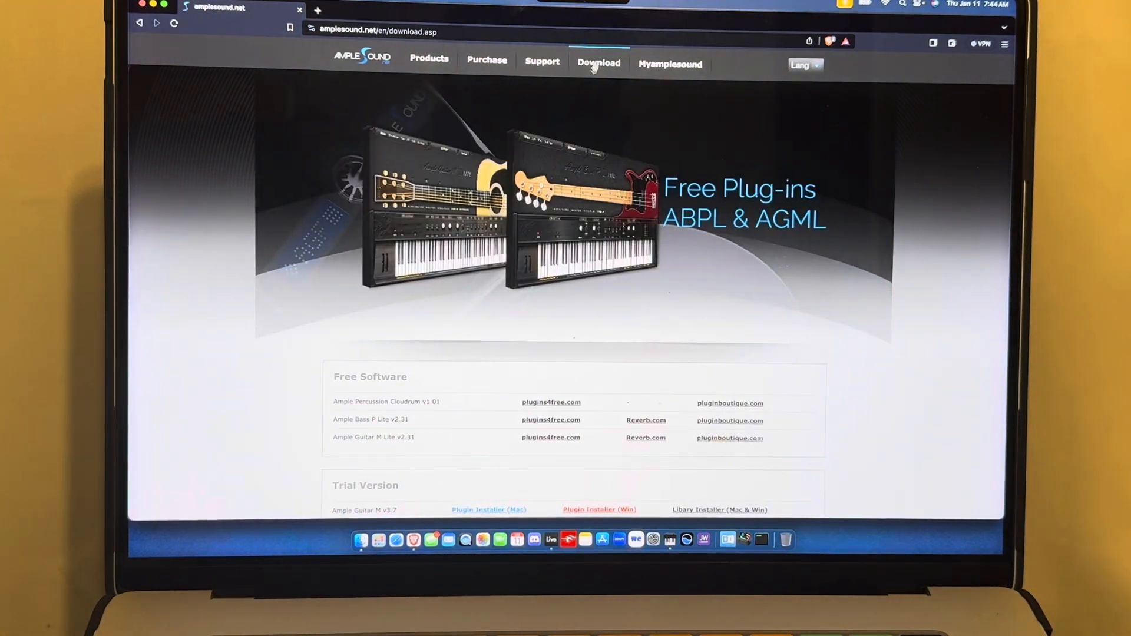
pyautogui.scroll(-3)
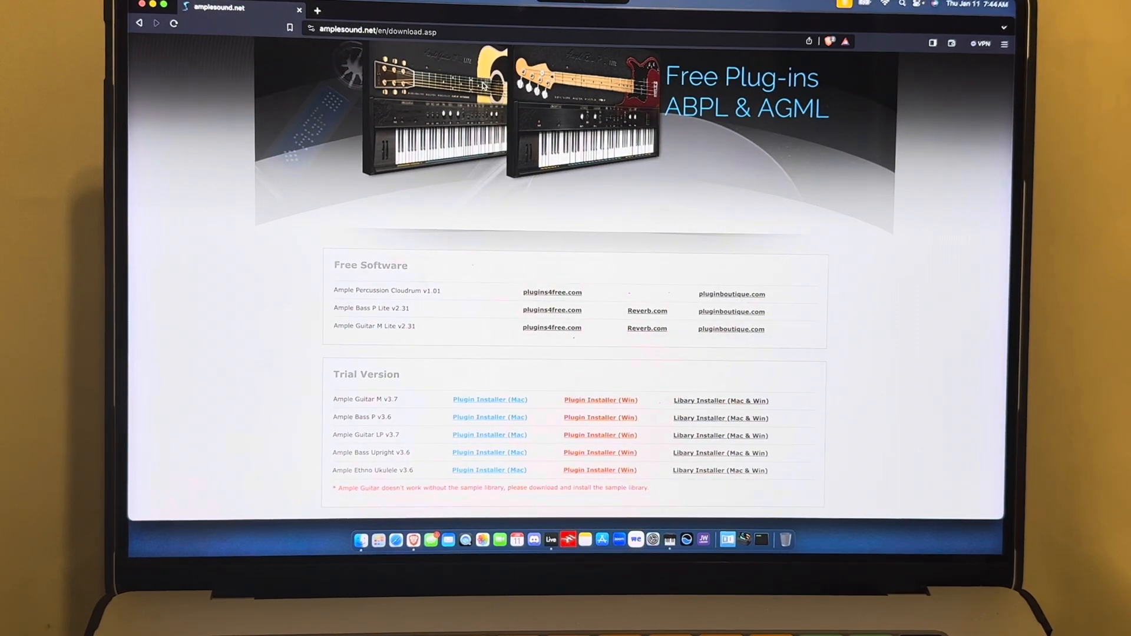
pyautogui.scroll(-3)
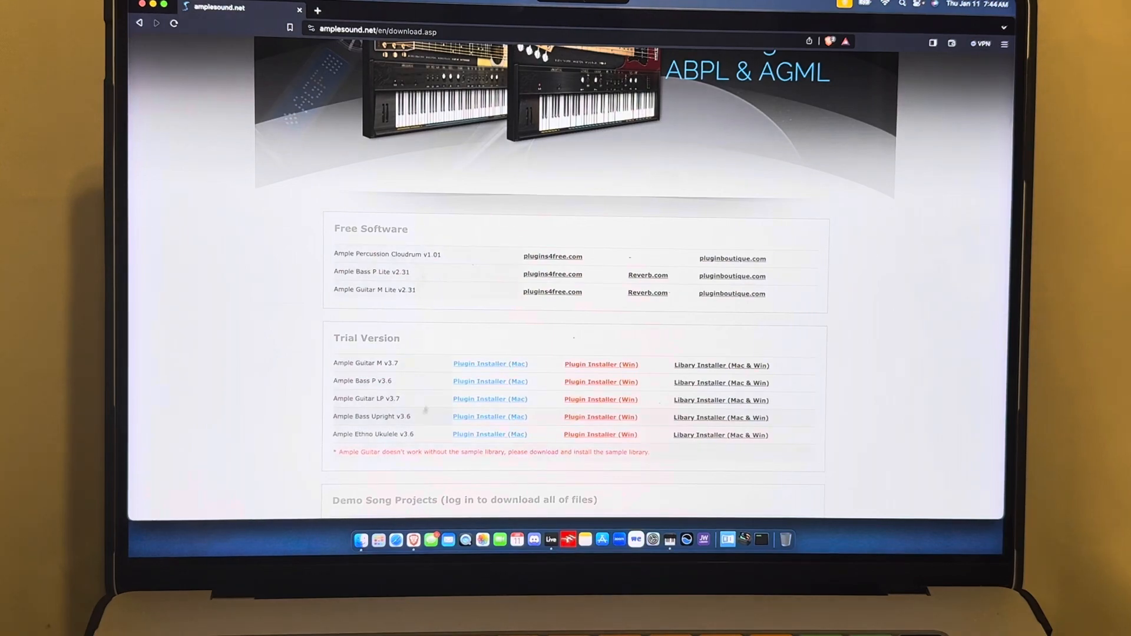
pyautogui.scroll(3)
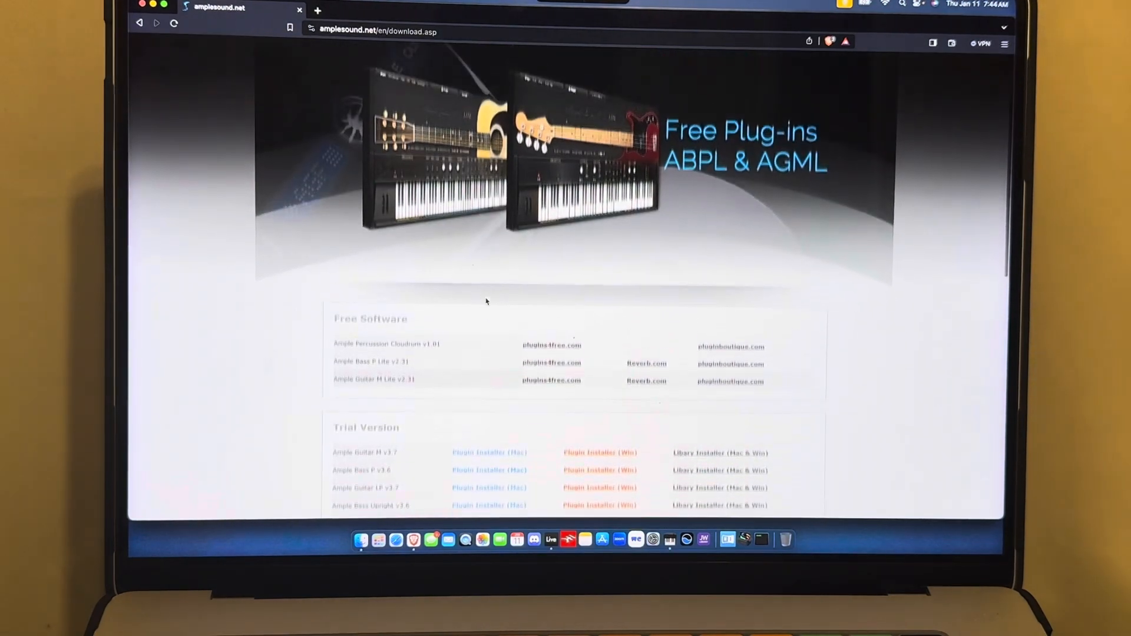
# Browse the Products catalogue and head to the Purchase page.
pyautogui.click(542, 62)
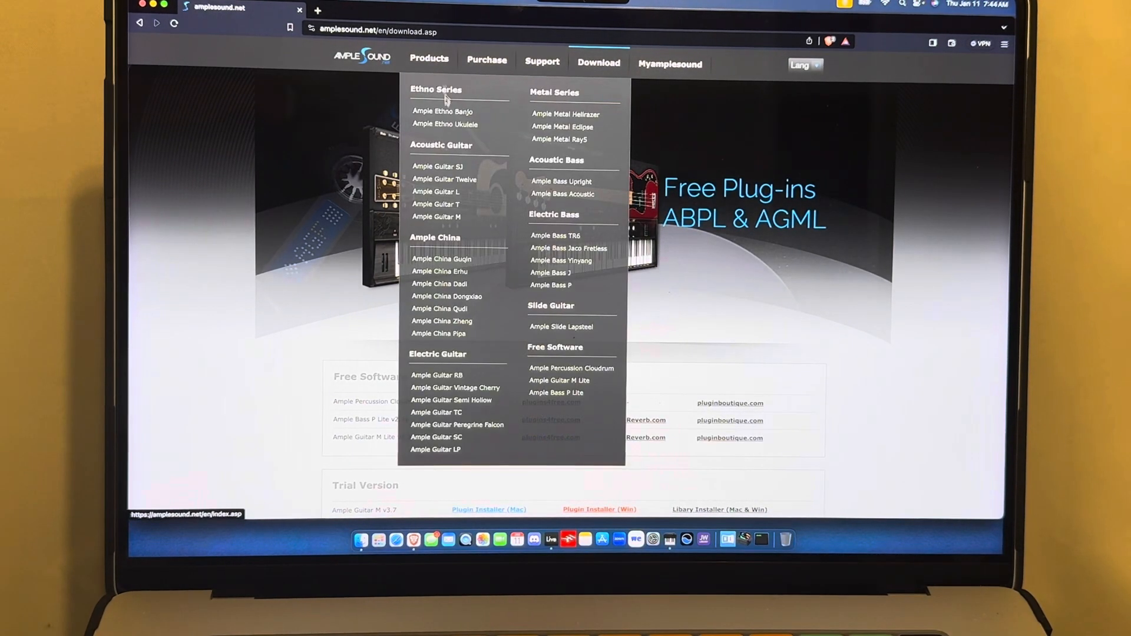
pyautogui.moveTo(572, 284)
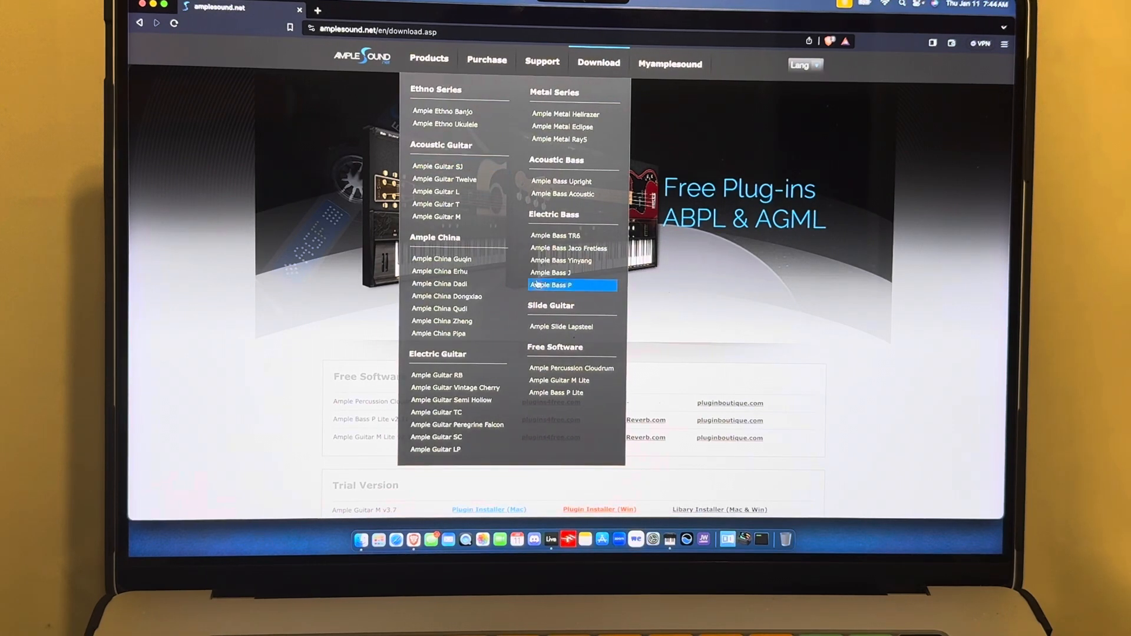
pyautogui.moveTo(440, 284)
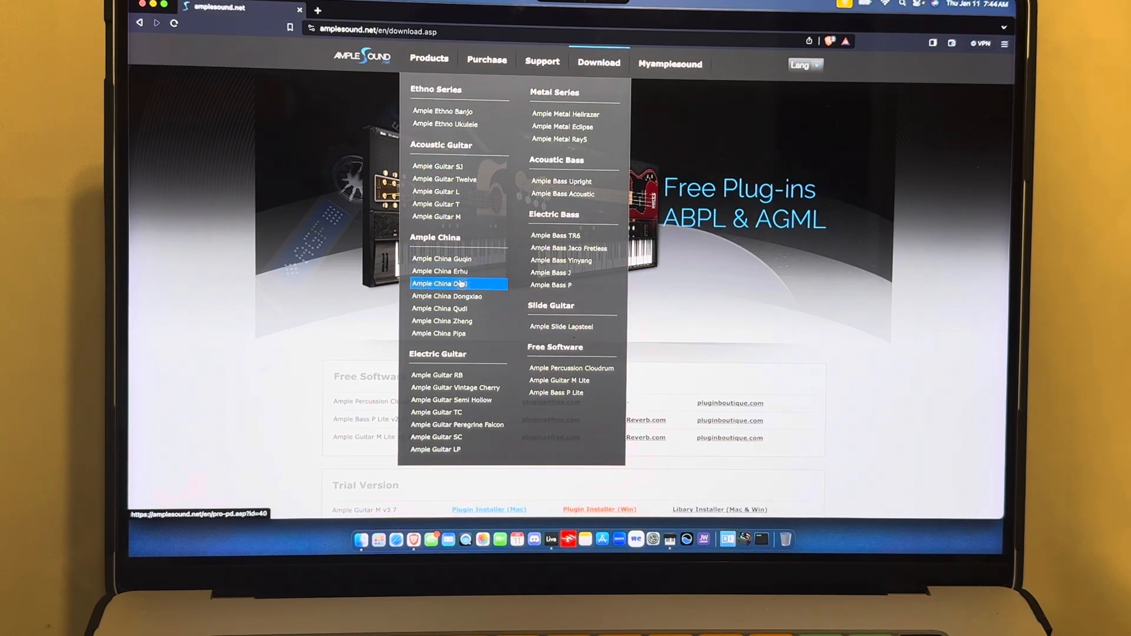
pyautogui.moveTo(446, 297)
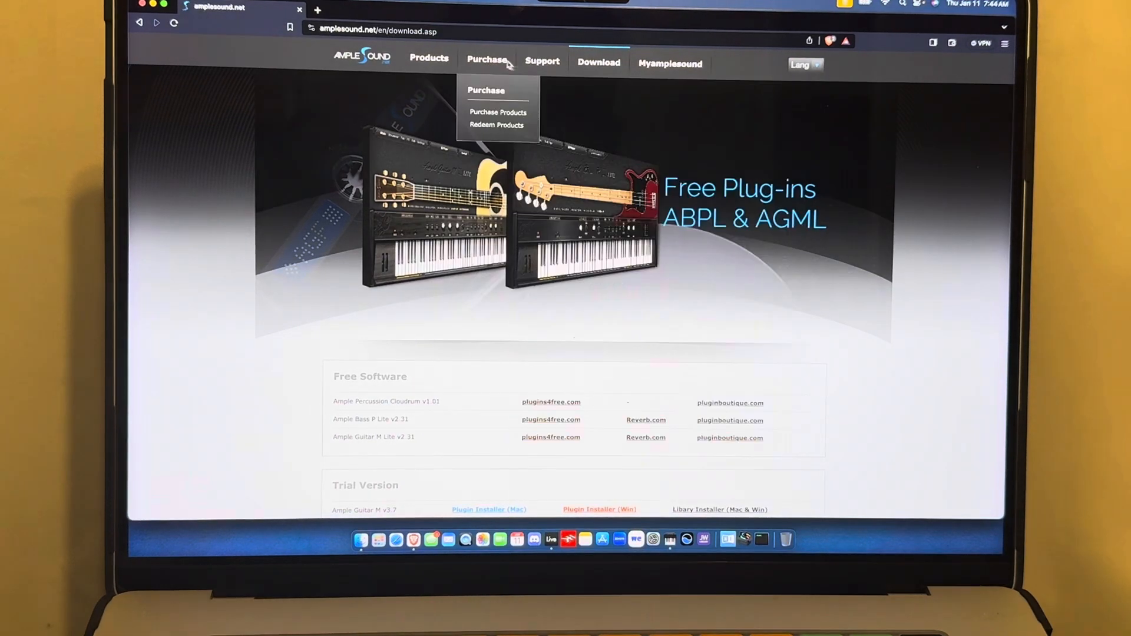
pyautogui.click(497, 112)
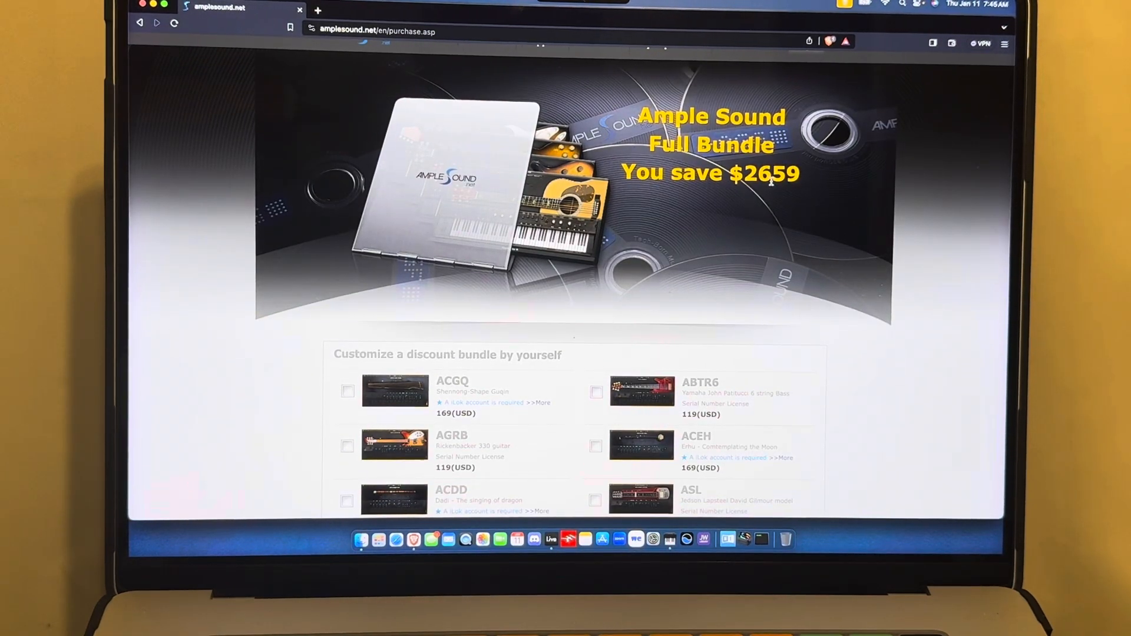
# Scroll through the Full Bundle $2659 saving, per-instrument prices like 169 USD for AGM, and Recommended Bundles.
pyautogui.scroll(-3)
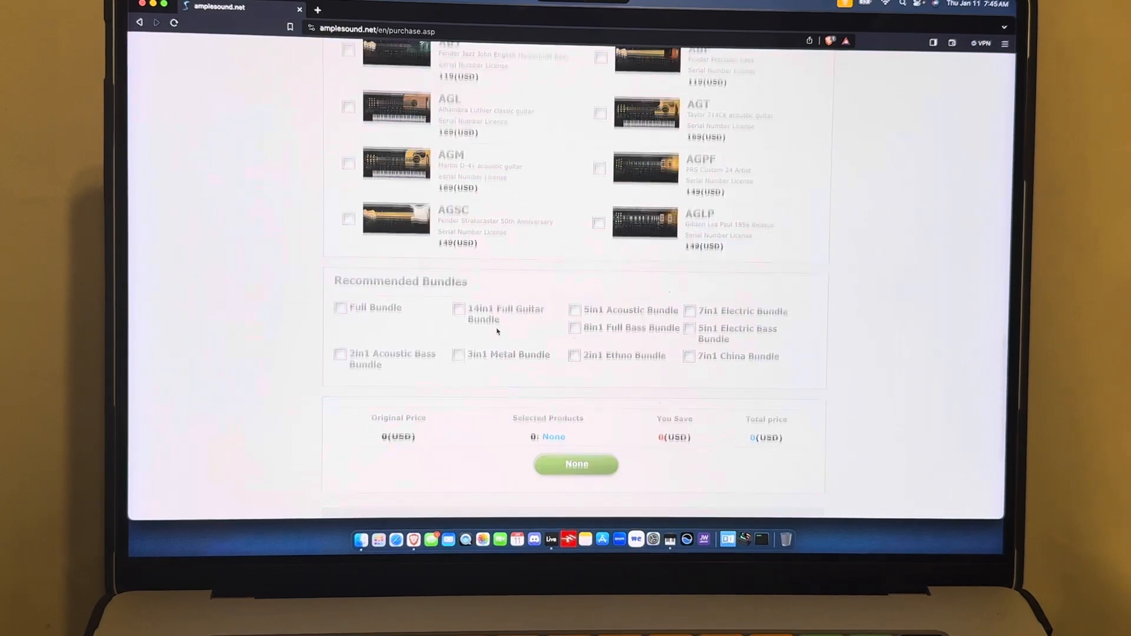
pyautogui.scroll(3)
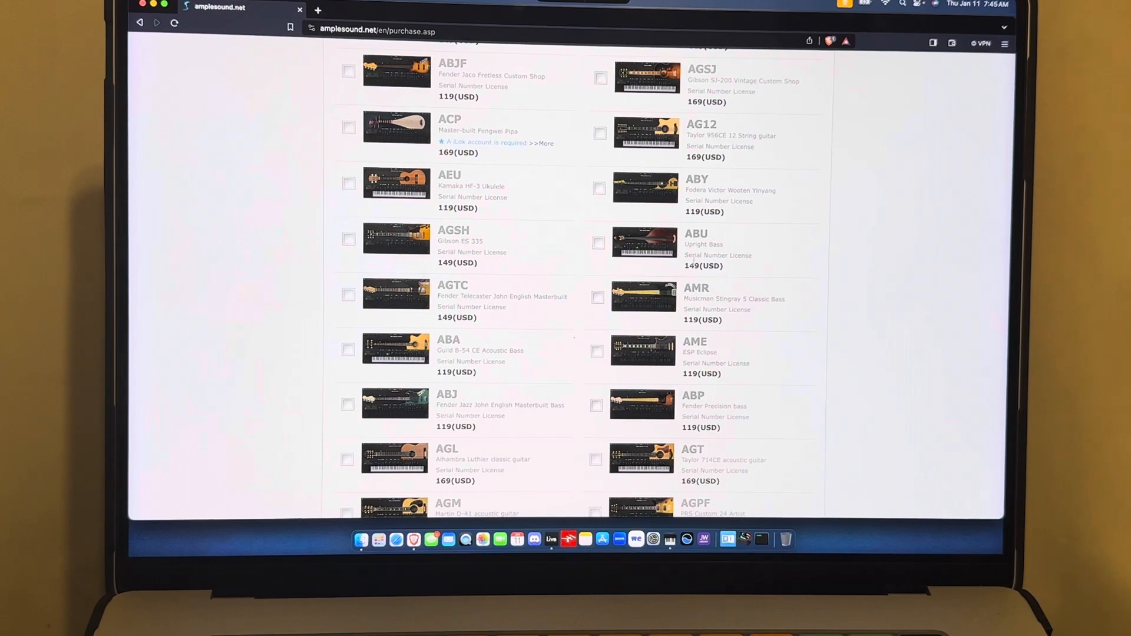
pyautogui.scroll(3)
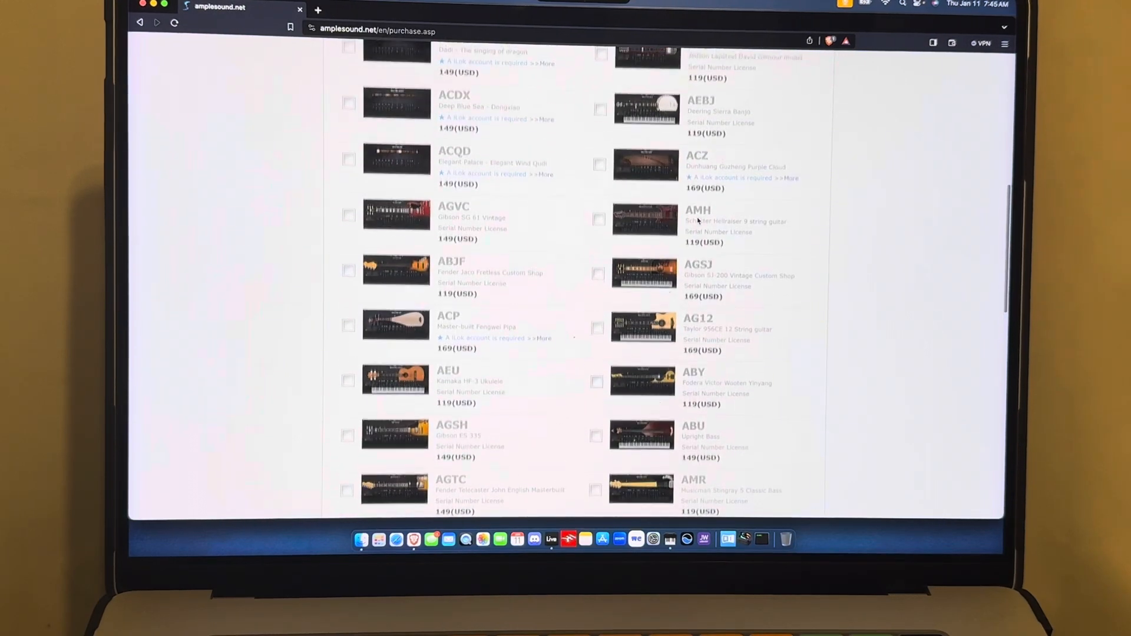
pyautogui.scroll(3)
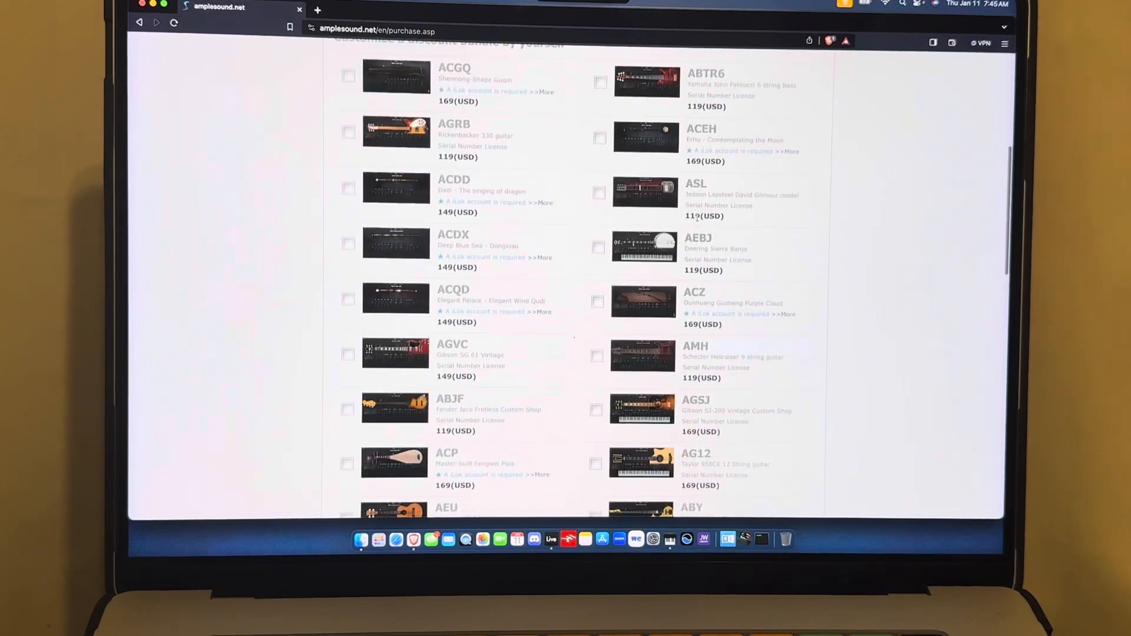
pyautogui.scroll(3)
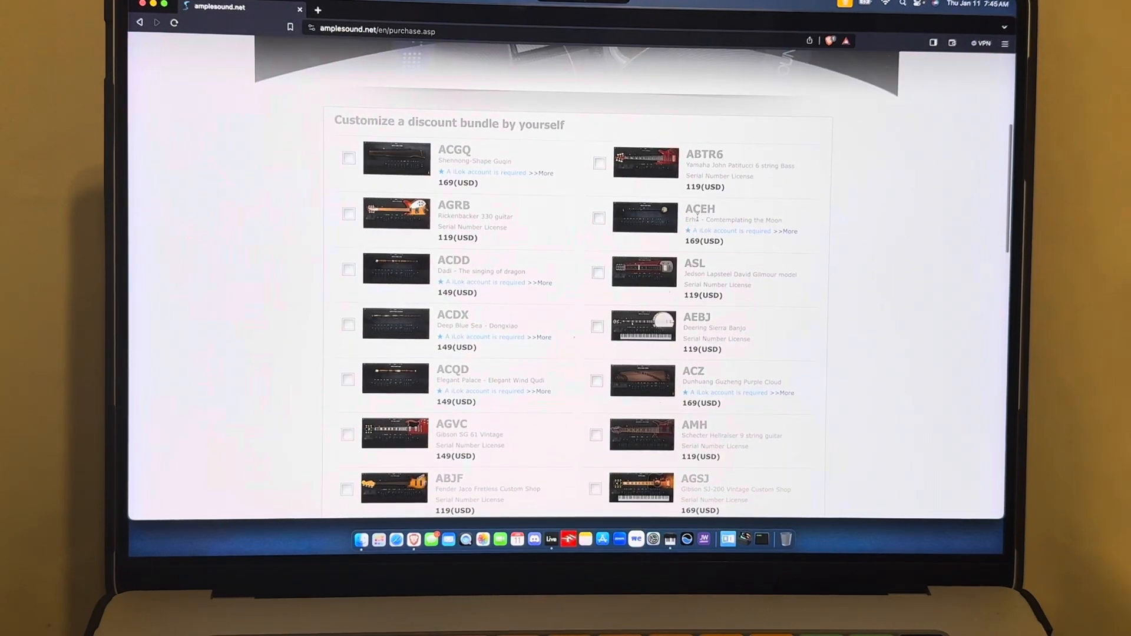
pyautogui.scroll(-3)
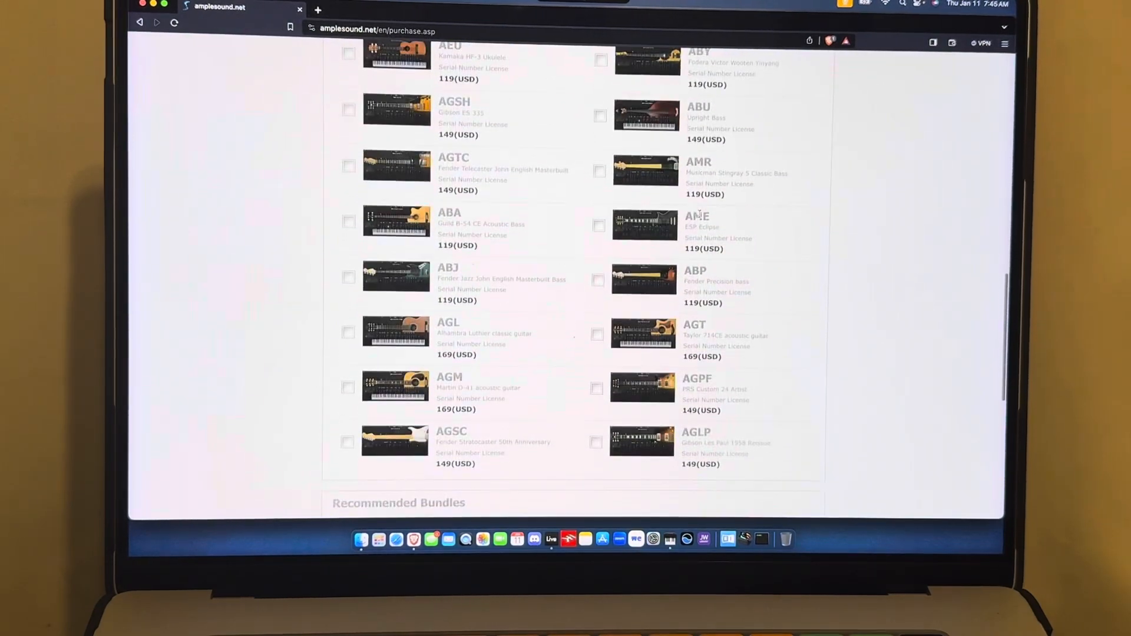
pyautogui.scroll(-3)
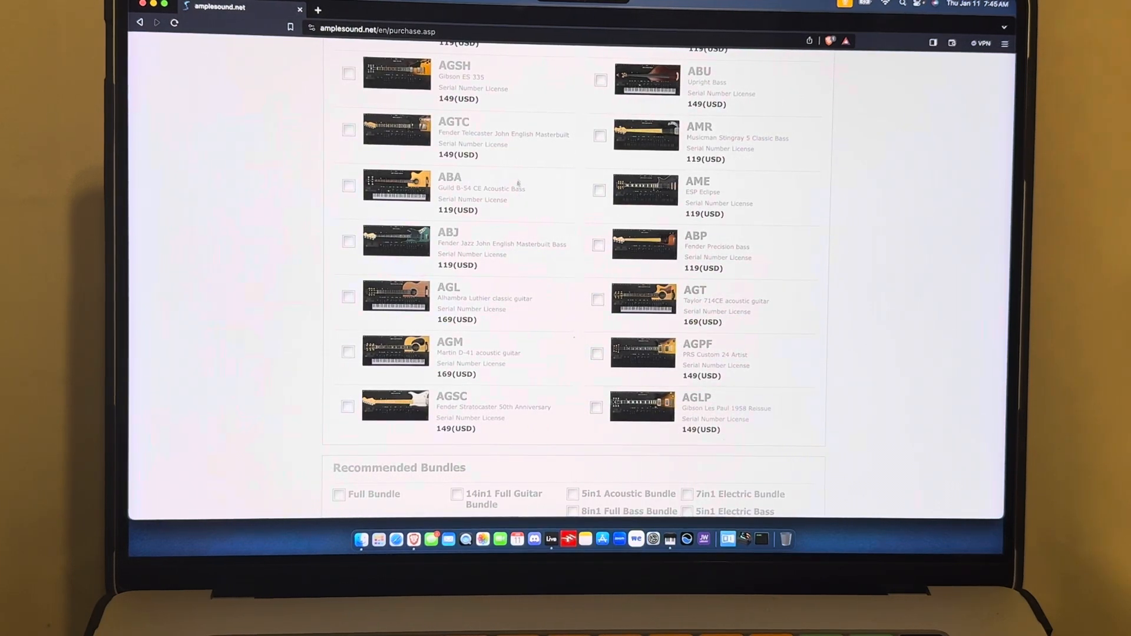
pyautogui.moveTo(645, 375)
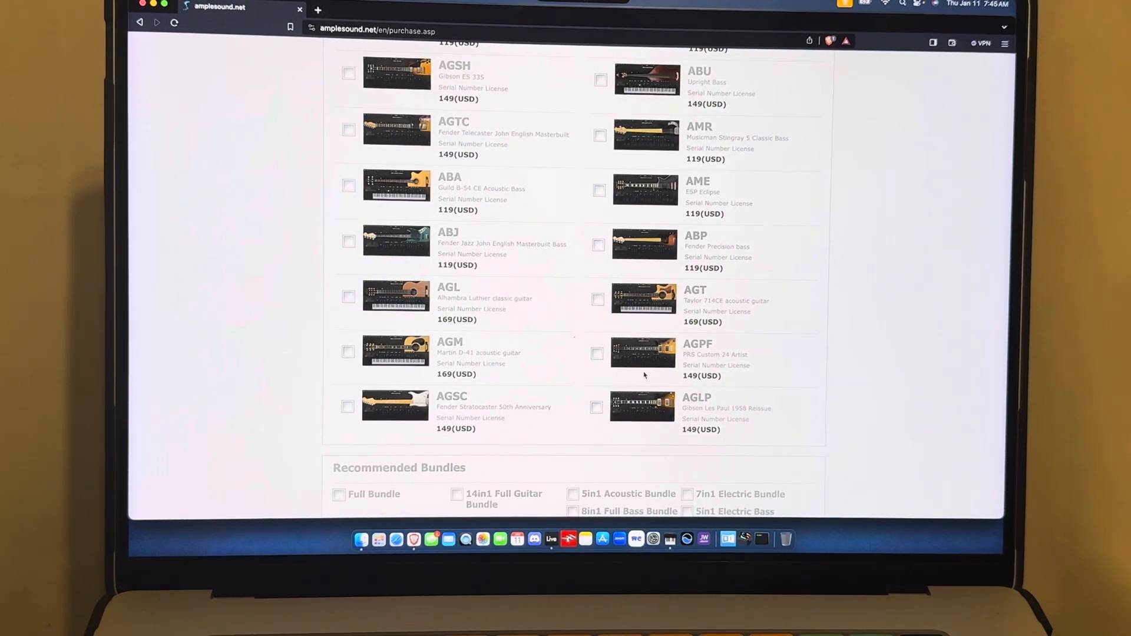
pyautogui.moveTo(714, 311)
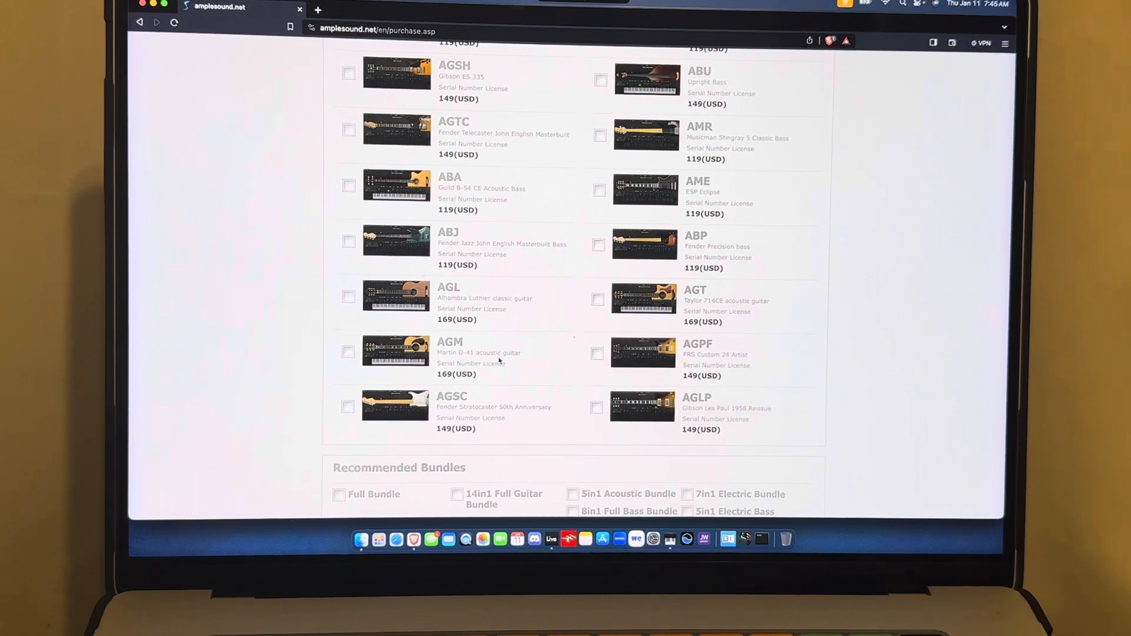
pyautogui.moveTo(494, 374)
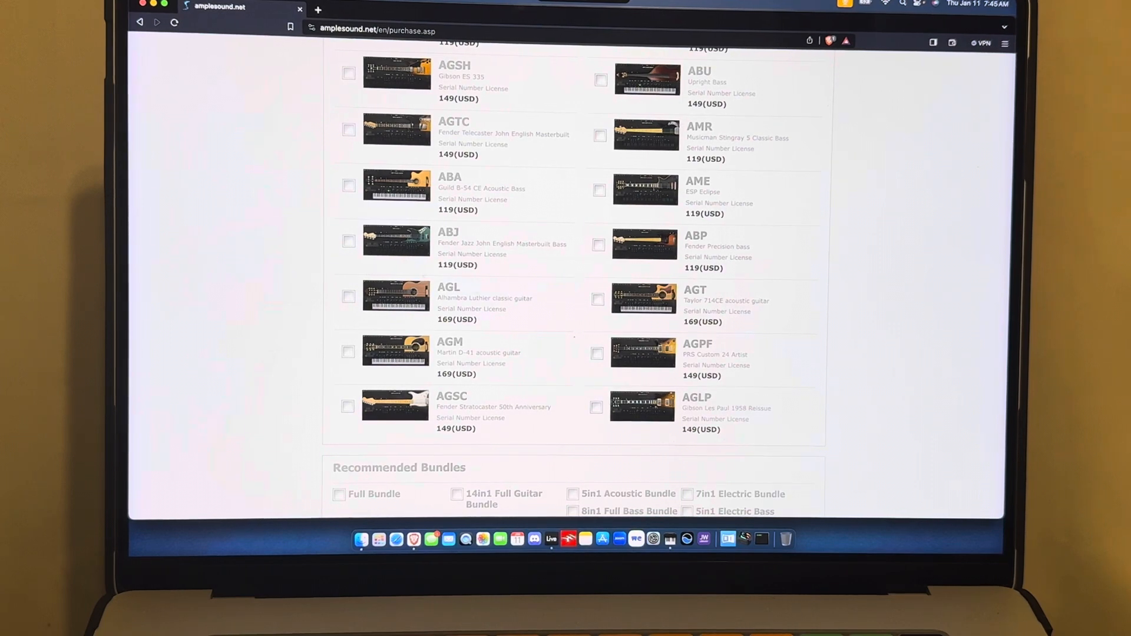
pyautogui.moveTo(425, 298)
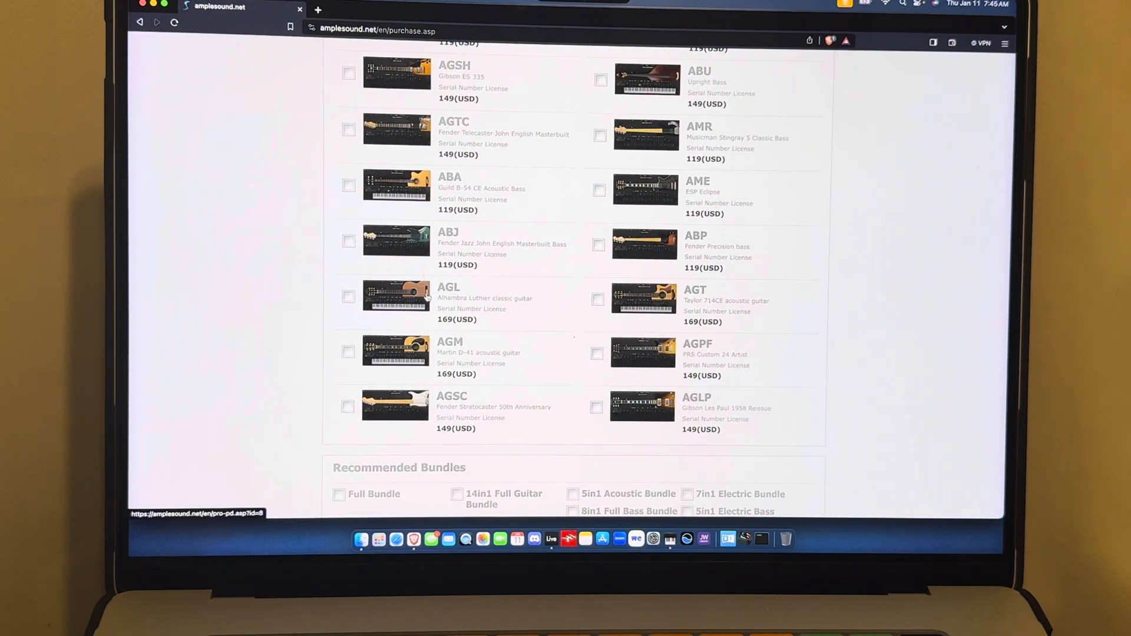
pyautogui.moveTo(432, 298)
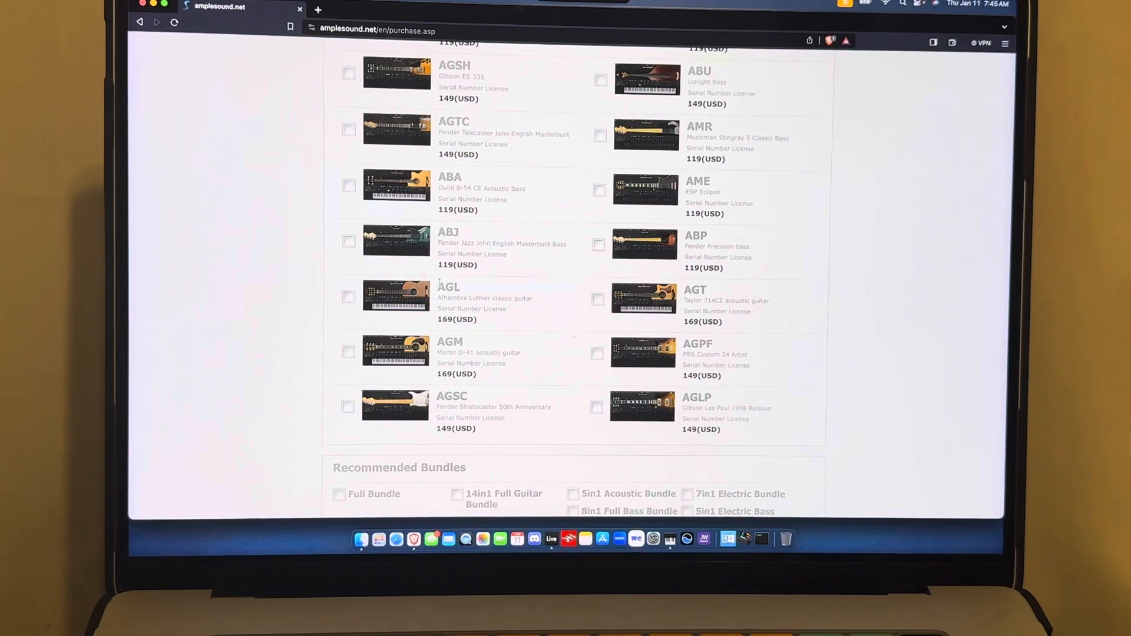
pyautogui.scroll(-3)
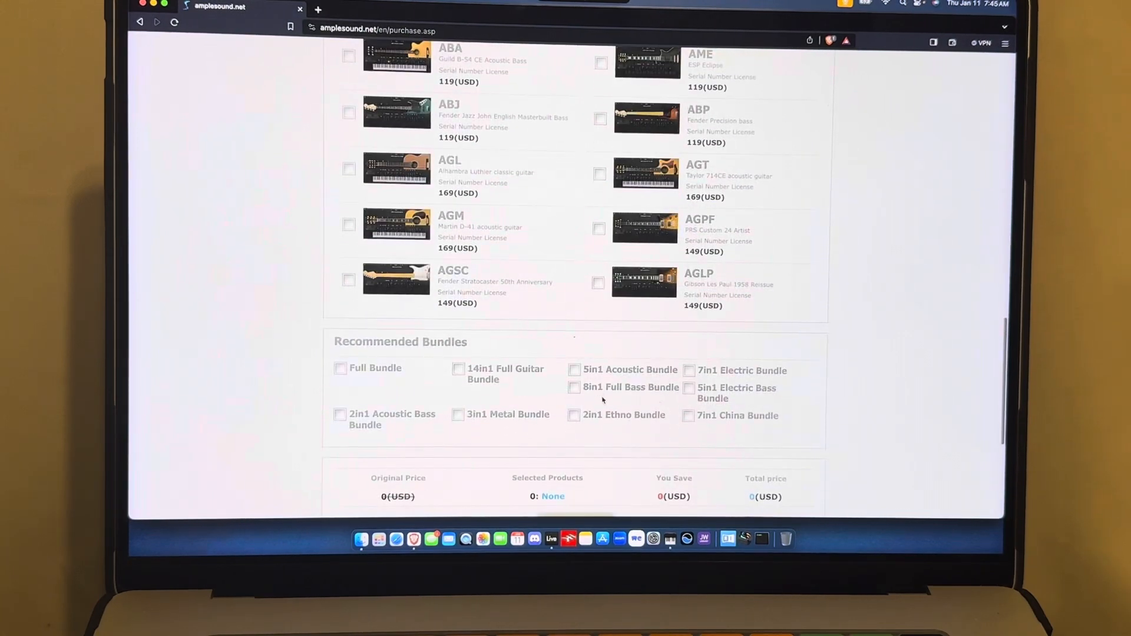
pyautogui.click(575, 370)
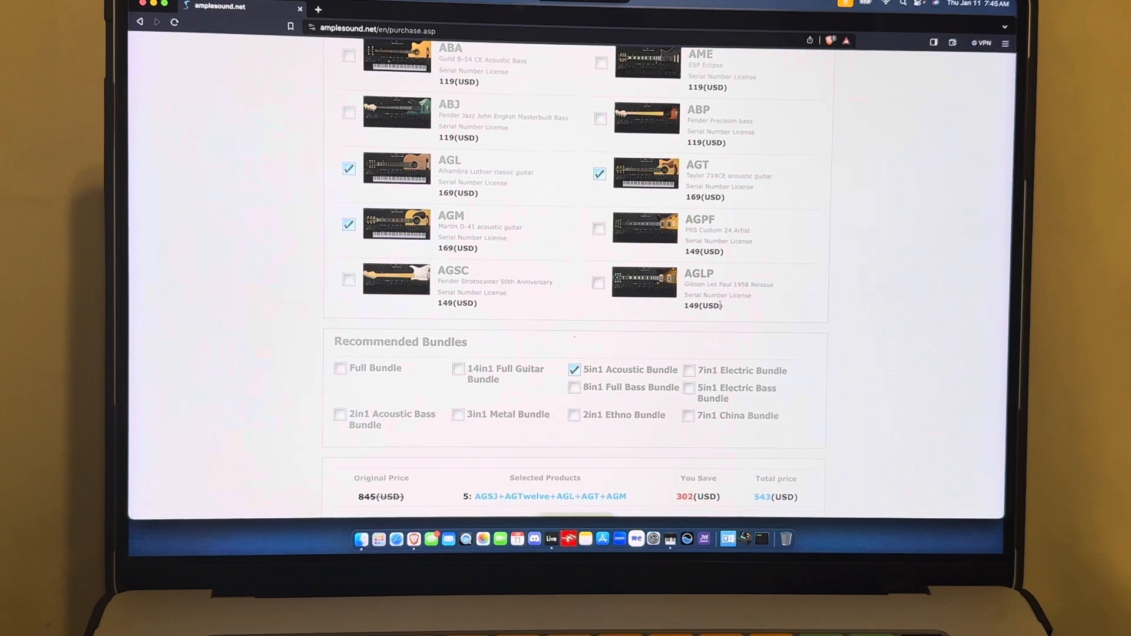
pyautogui.scroll(-3)
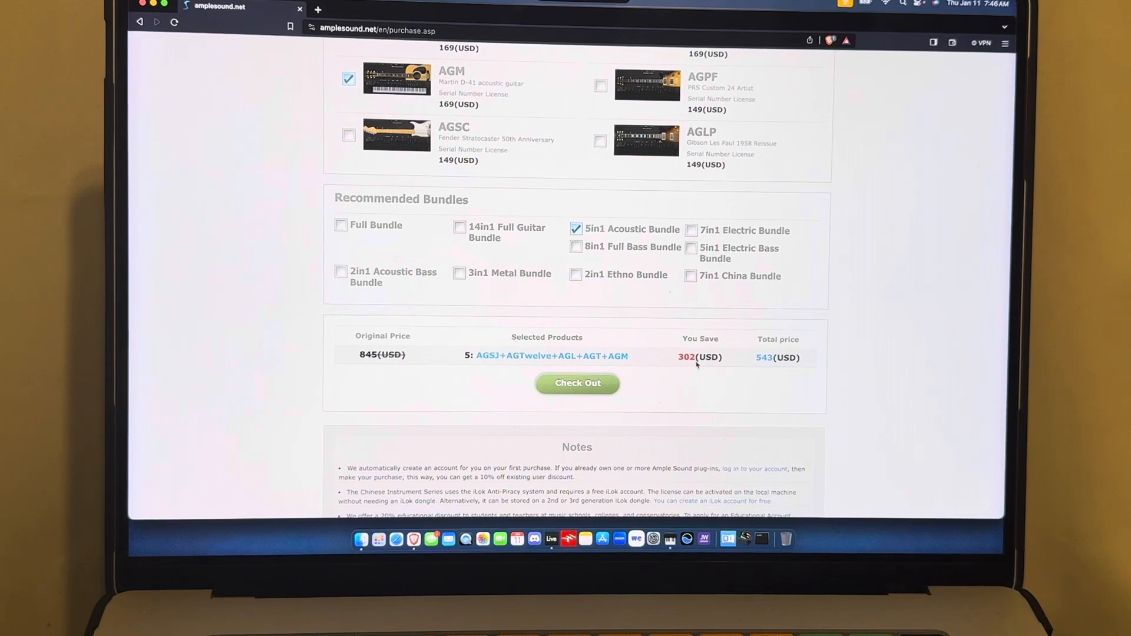
pyautogui.moveTo(765, 367)
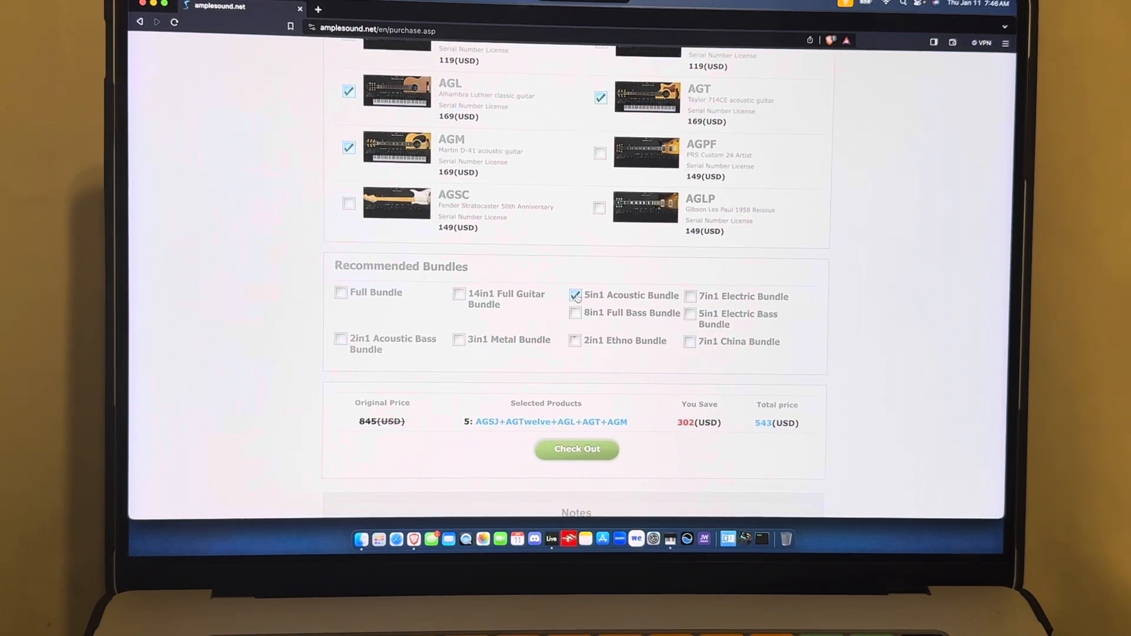
pyautogui.scroll(3)
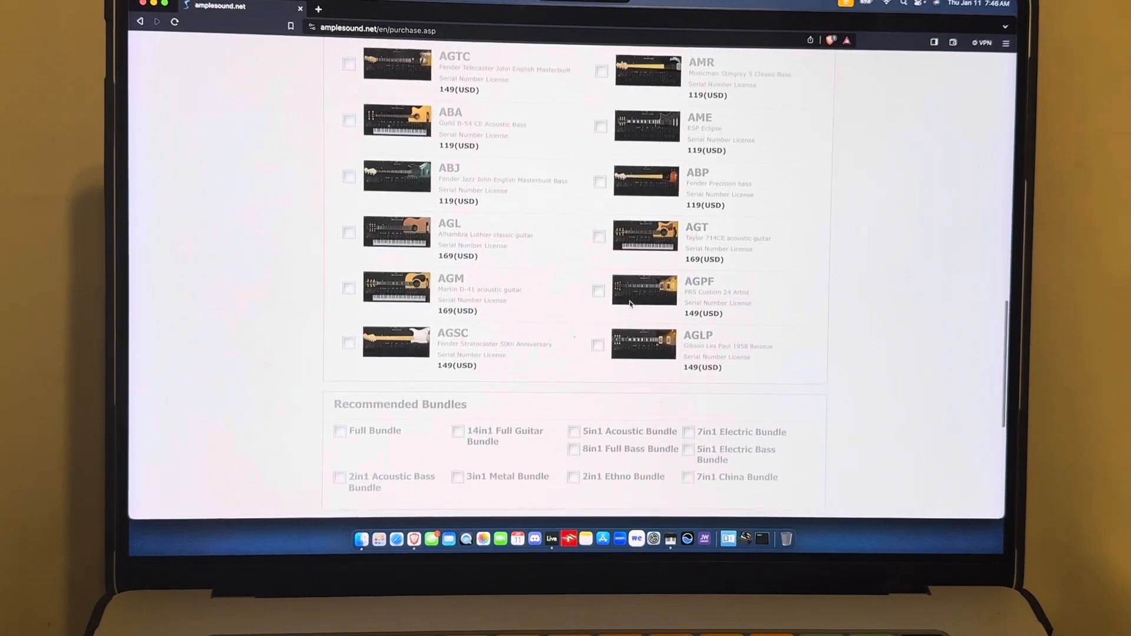
pyautogui.scroll(3)
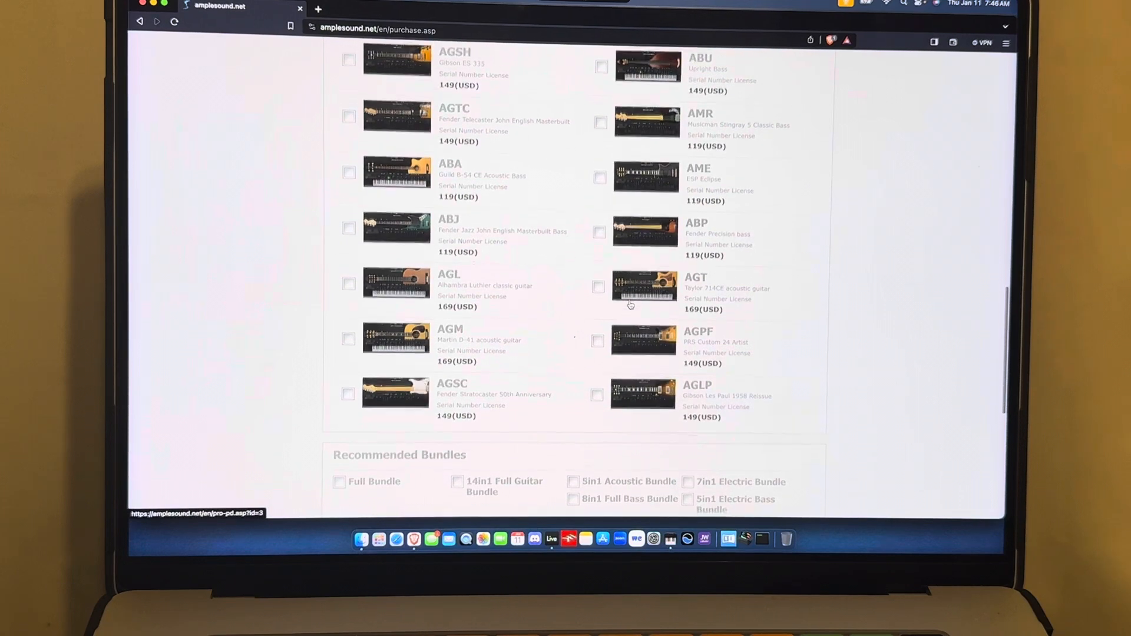
pyautogui.scroll(-3)
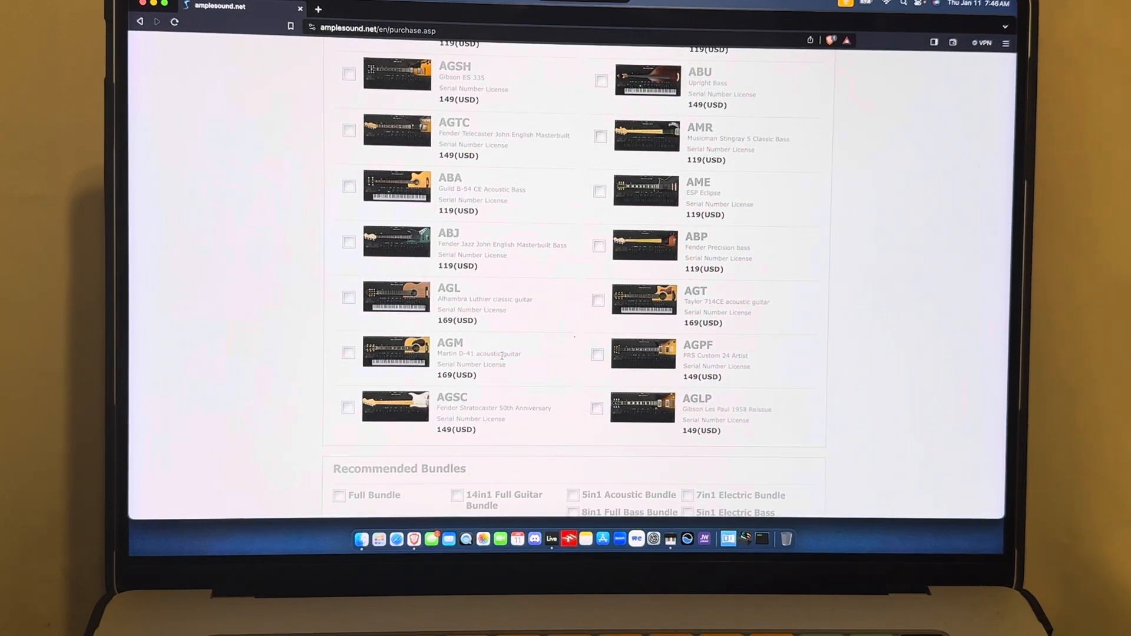
pyautogui.scroll(3)
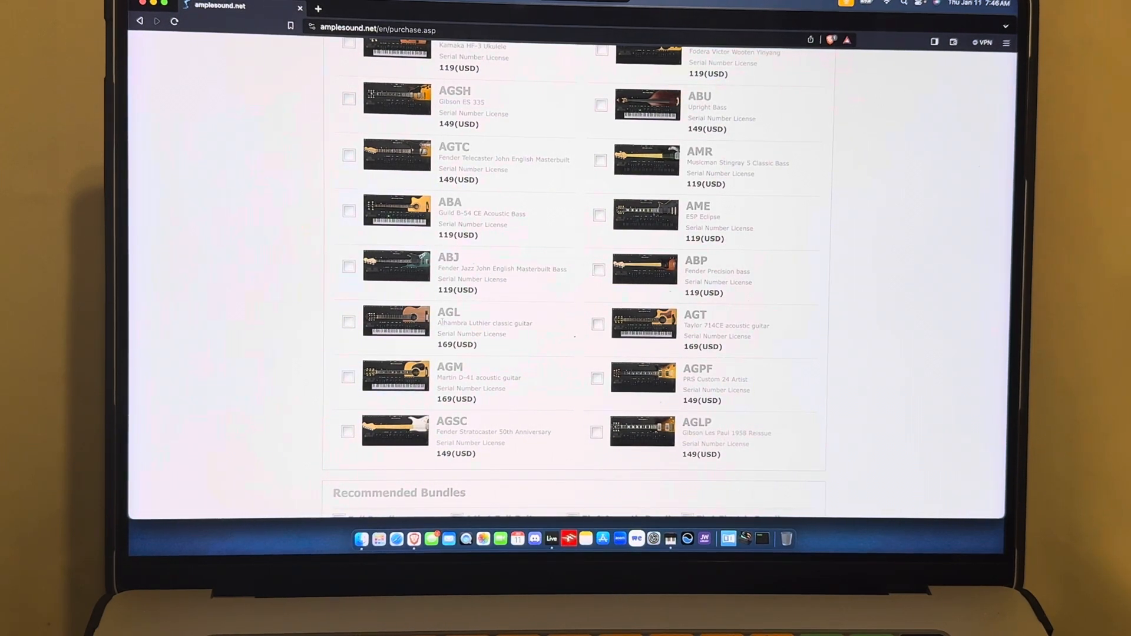
pyautogui.scroll(-3)
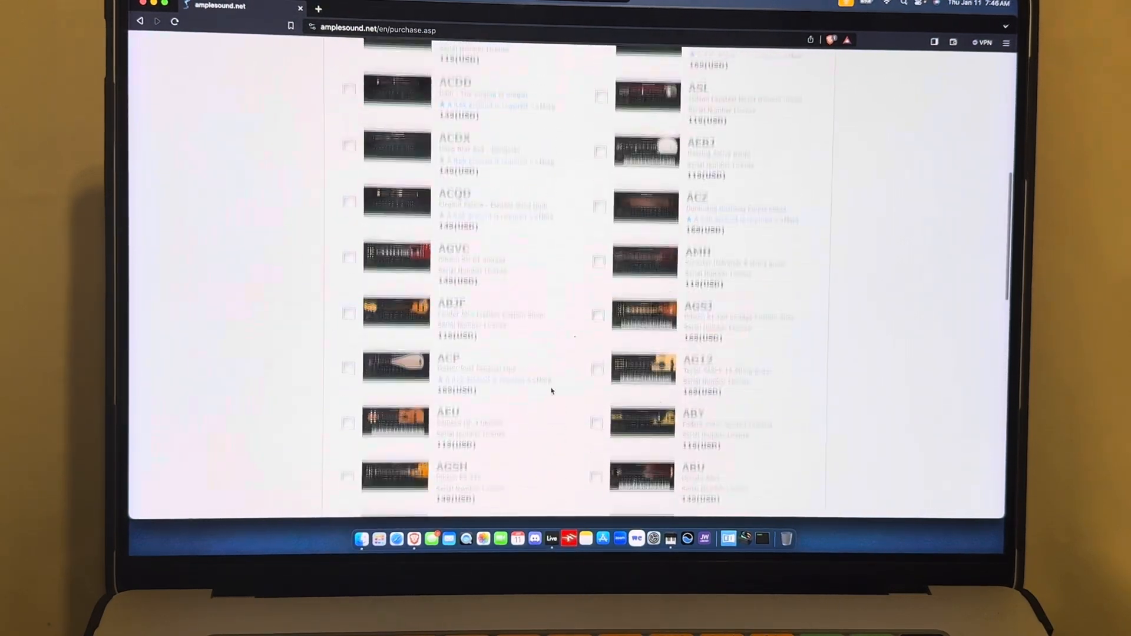
pyautogui.scroll(-3)
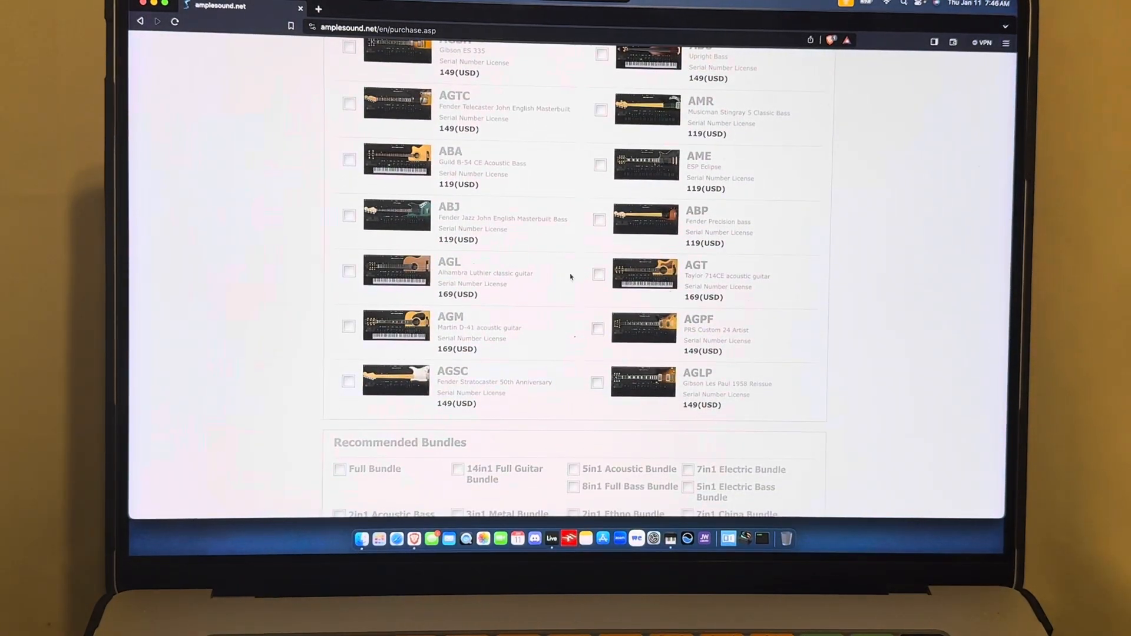
pyautogui.moveTo(521, 340)
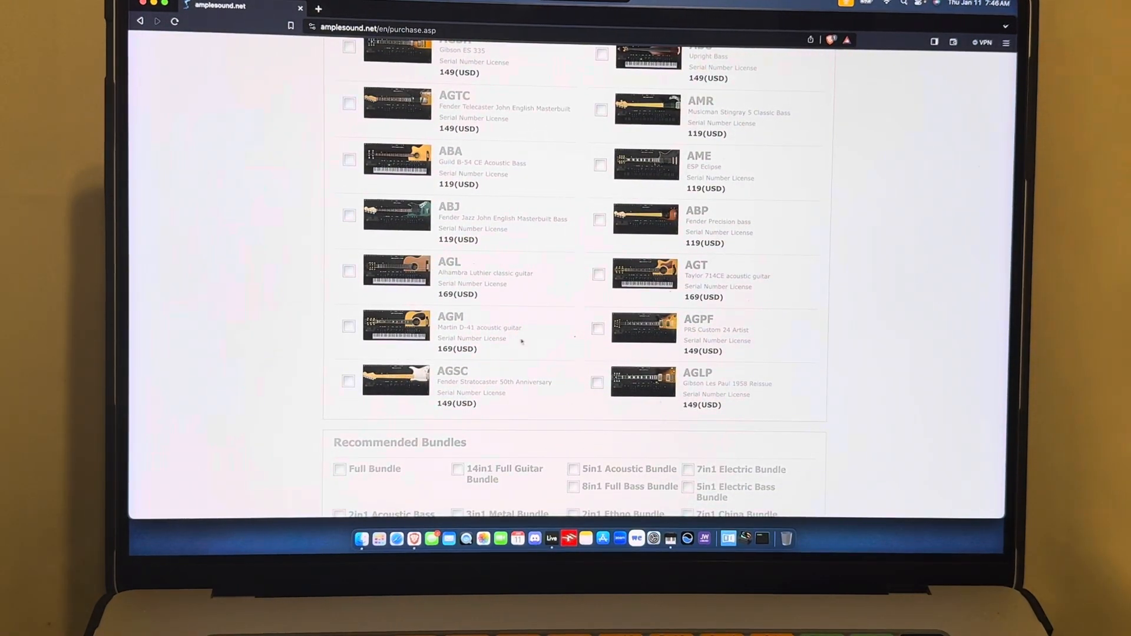
pyautogui.moveTo(578, 332)
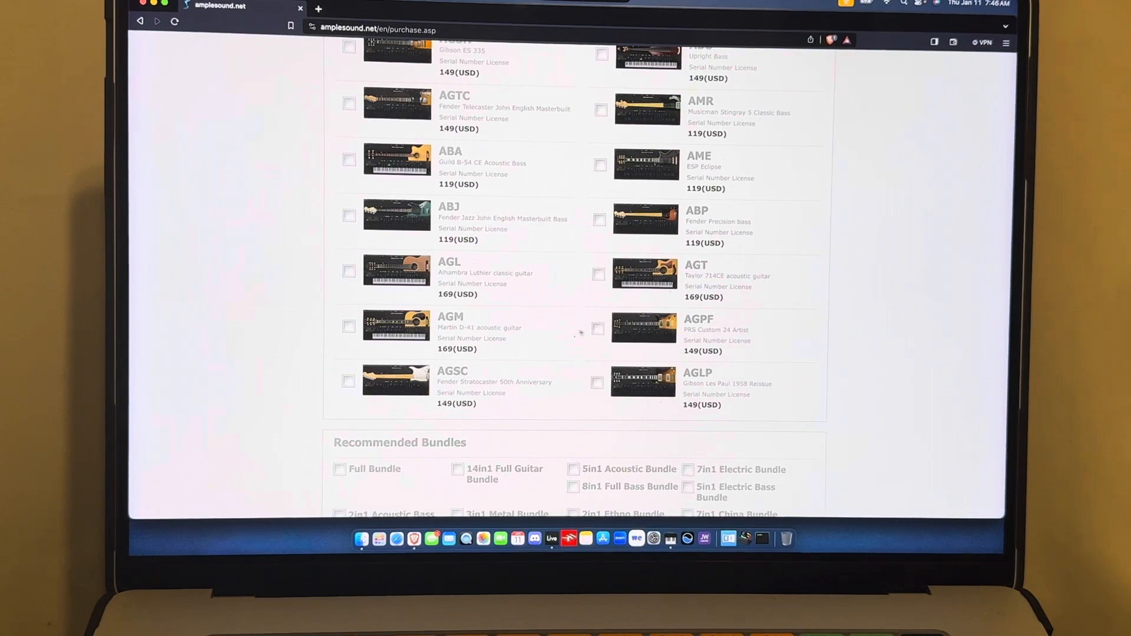
pyautogui.scroll(-3)
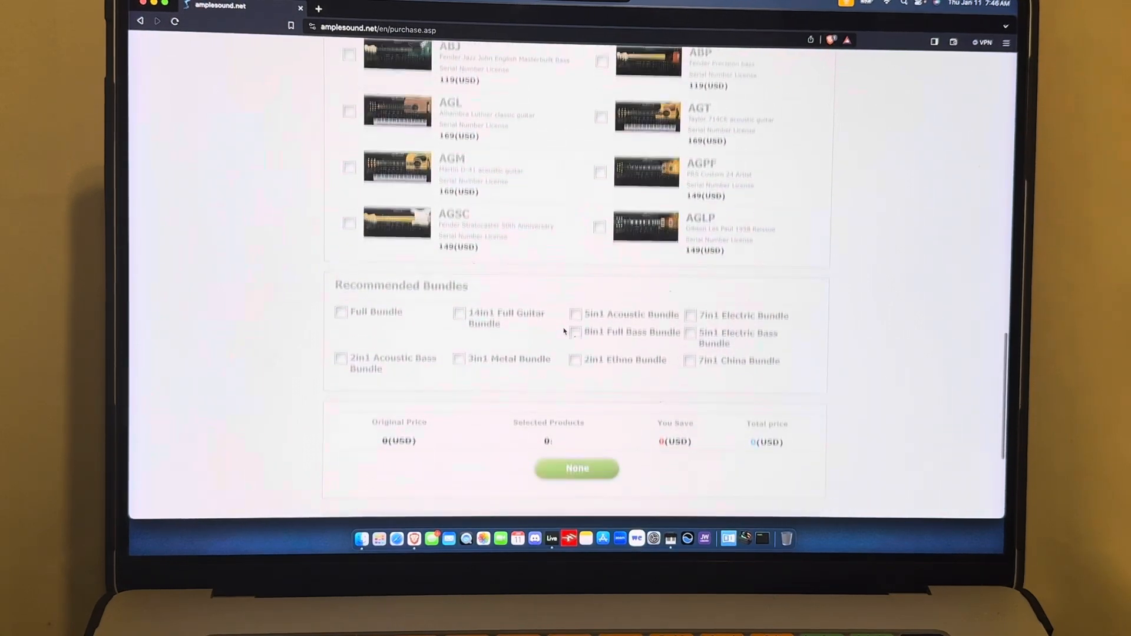
pyautogui.scroll(3)
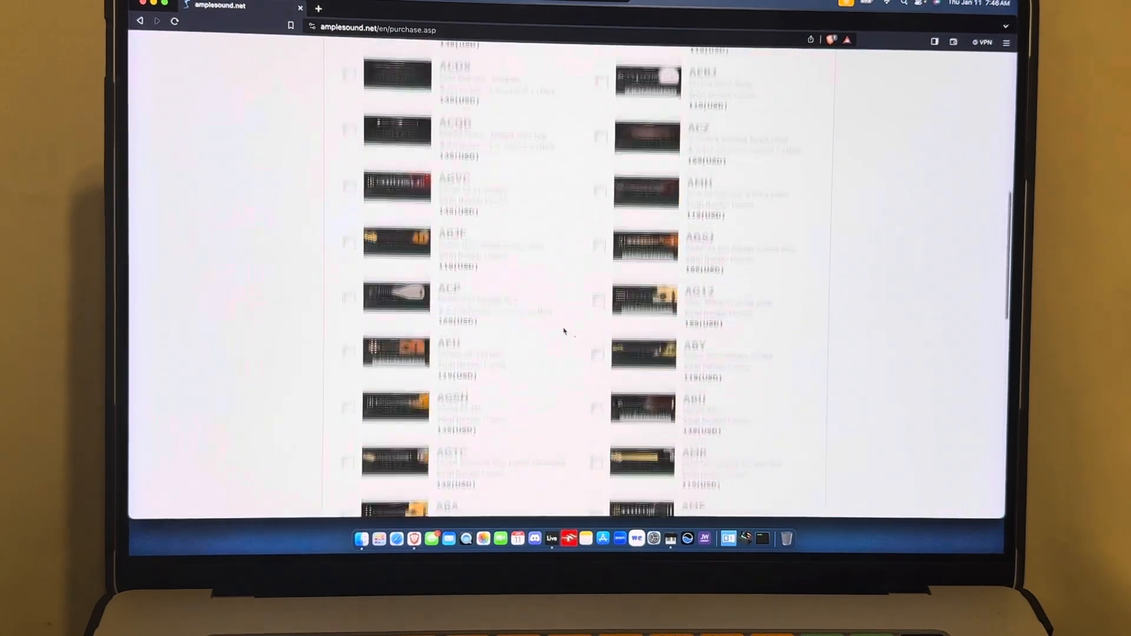
pyautogui.scroll(3)
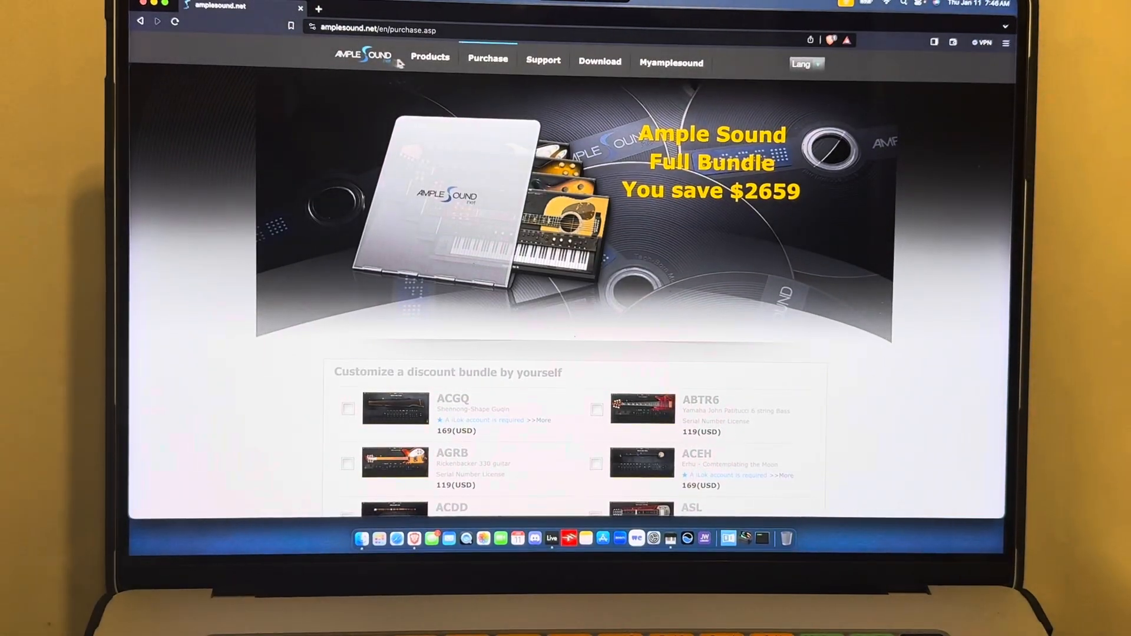
pyautogui.moveTo(725, 56)
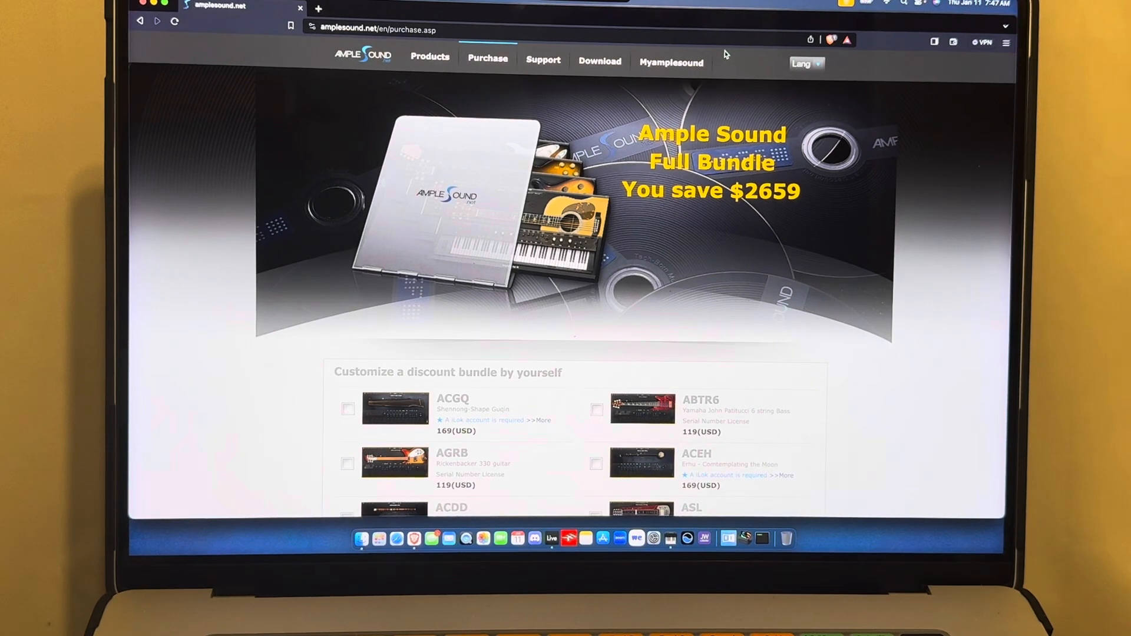
pyautogui.moveTo(600, 61)
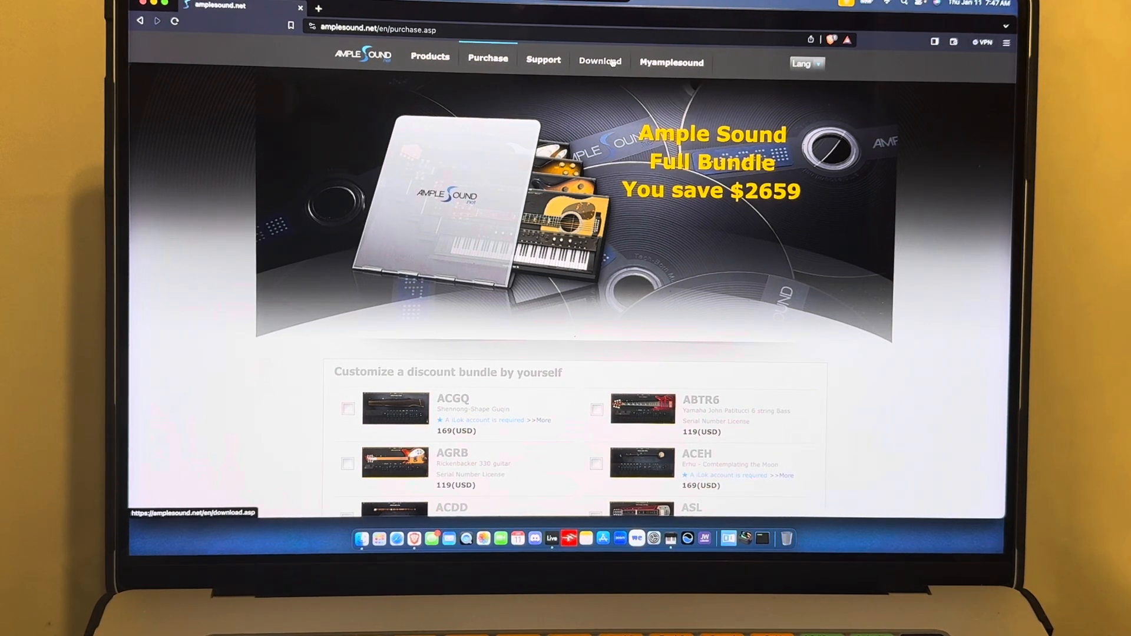
pyautogui.scroll(-3)
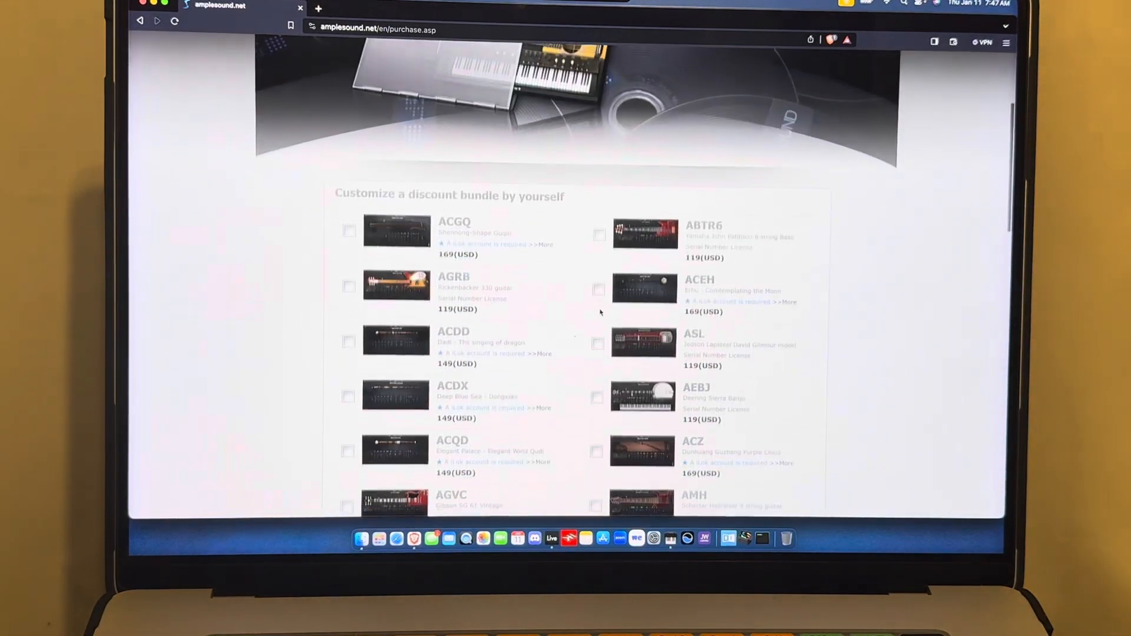